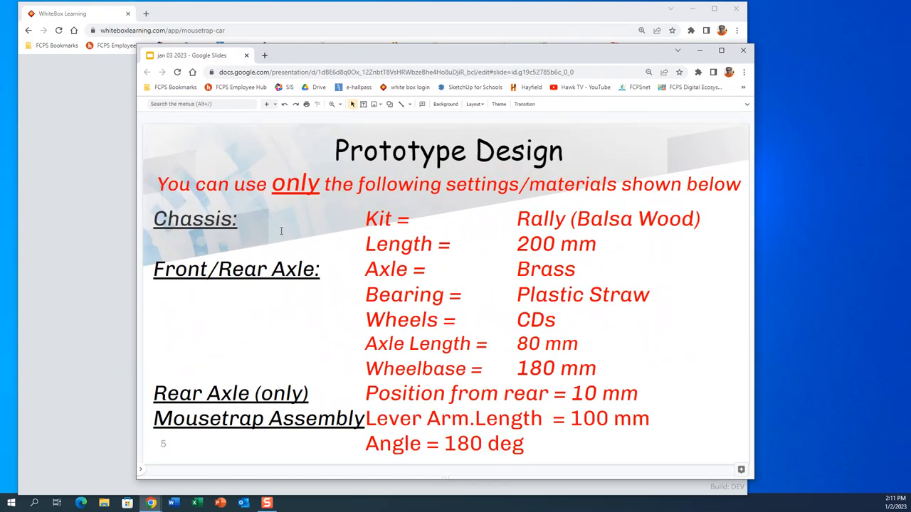
{"action": "mouse_move", "coordinate": [269, 259]}
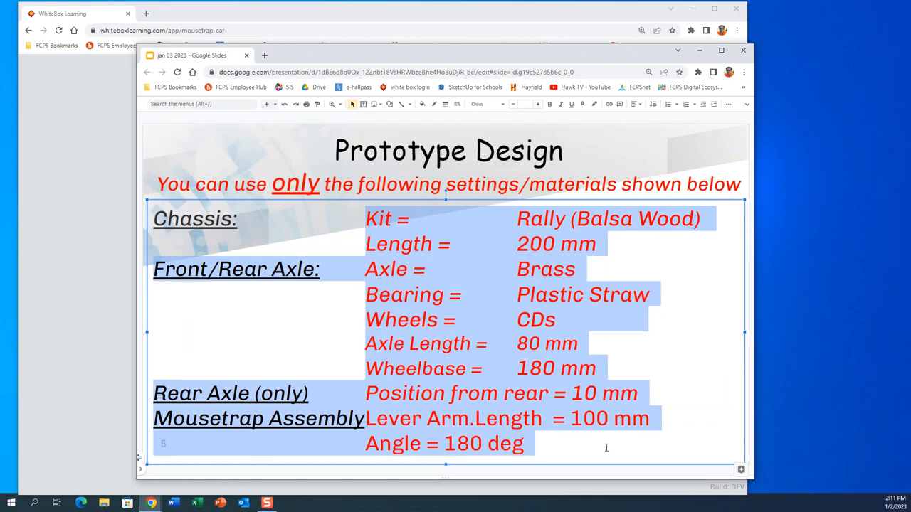
{"action": "mouse_move", "coordinate": [814, 473]}
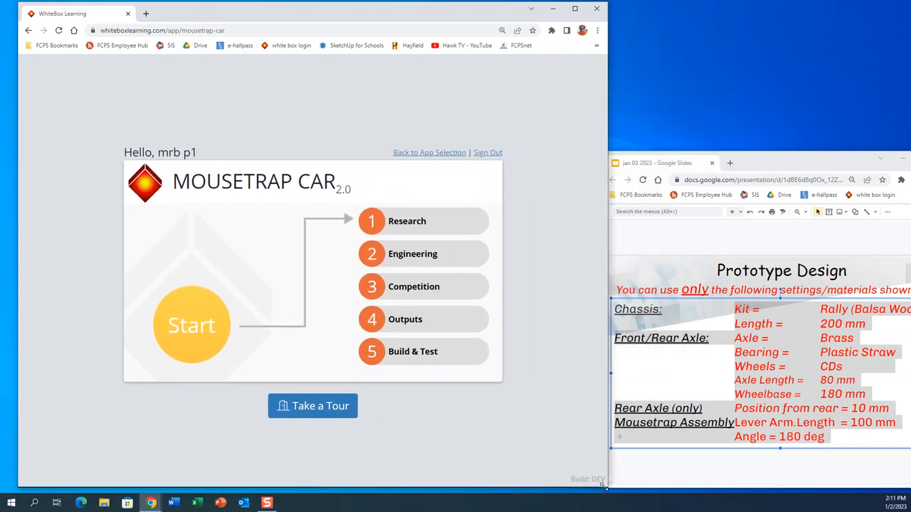
{"action": "mouse_move", "coordinate": [219, 305]}
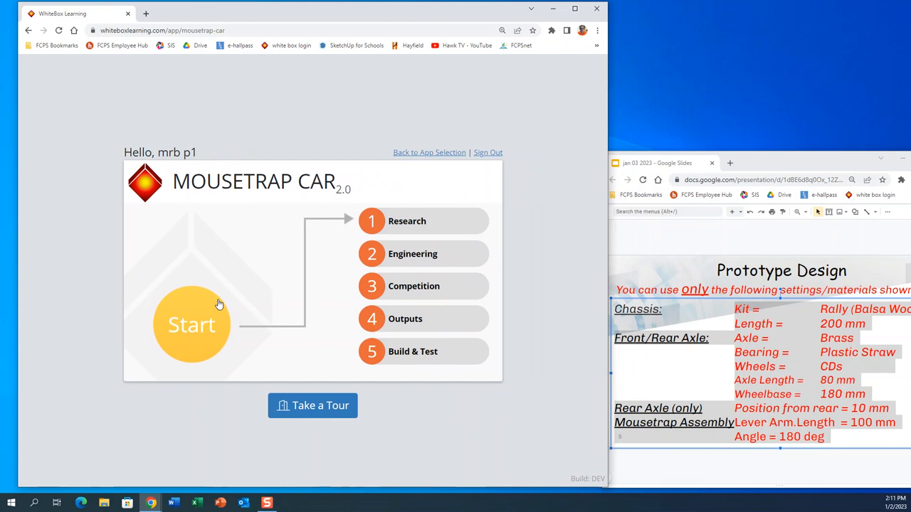
{"action": "mouse_move", "coordinate": [132, 243]}
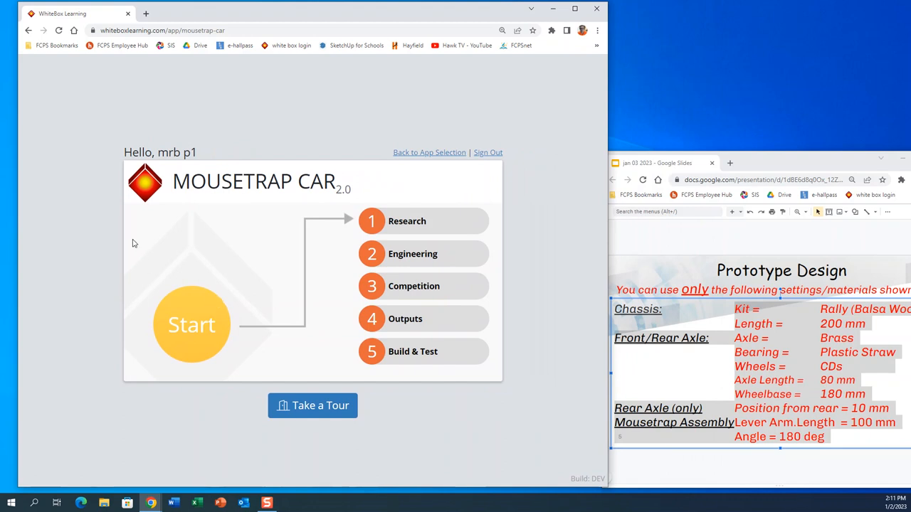
{"action": "mouse_move", "coordinate": [248, 206]}
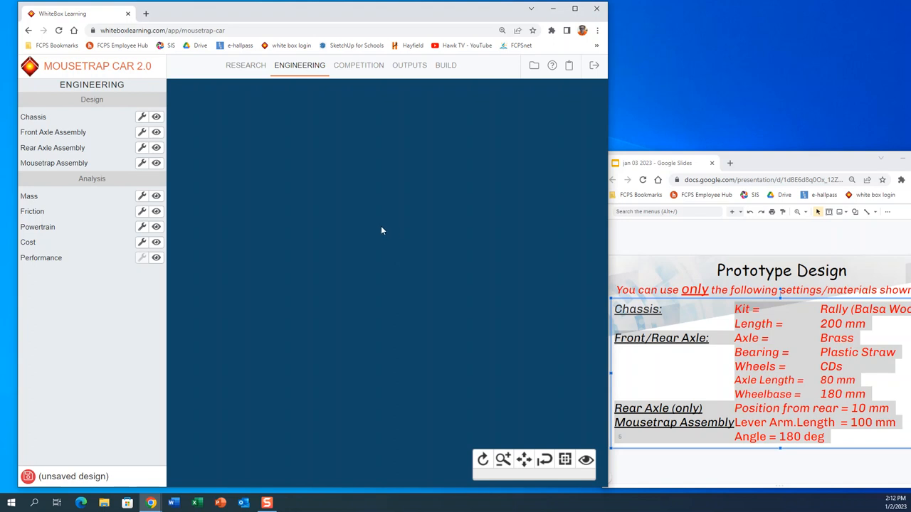
{"action": "mouse_move", "coordinate": [476, 119]}
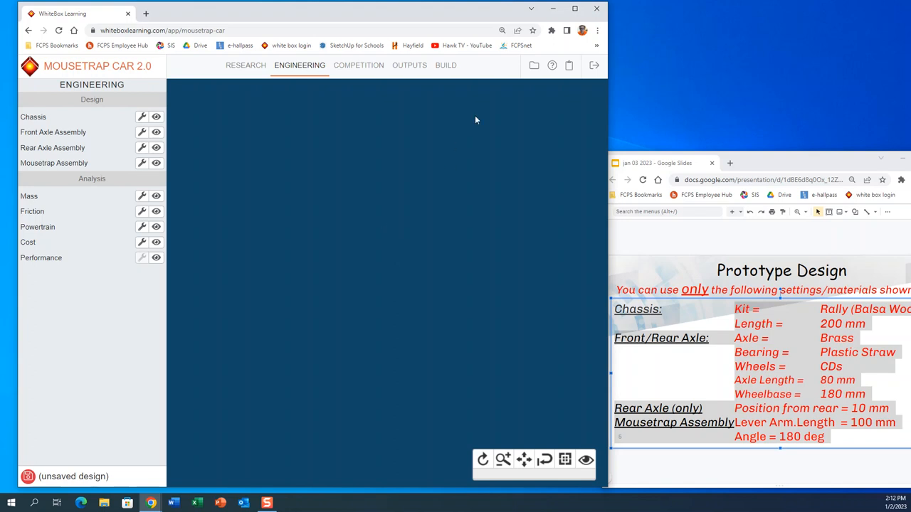
{"action": "mouse_move", "coordinate": [534, 66]}
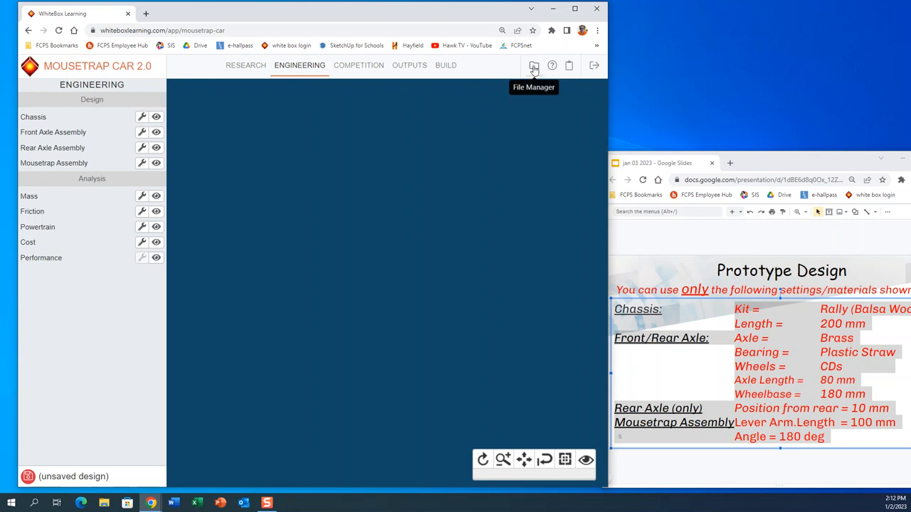
Bring up the File Manager with its new, fork, save and open options
{"action": "left_click", "coordinate": [533, 65]}
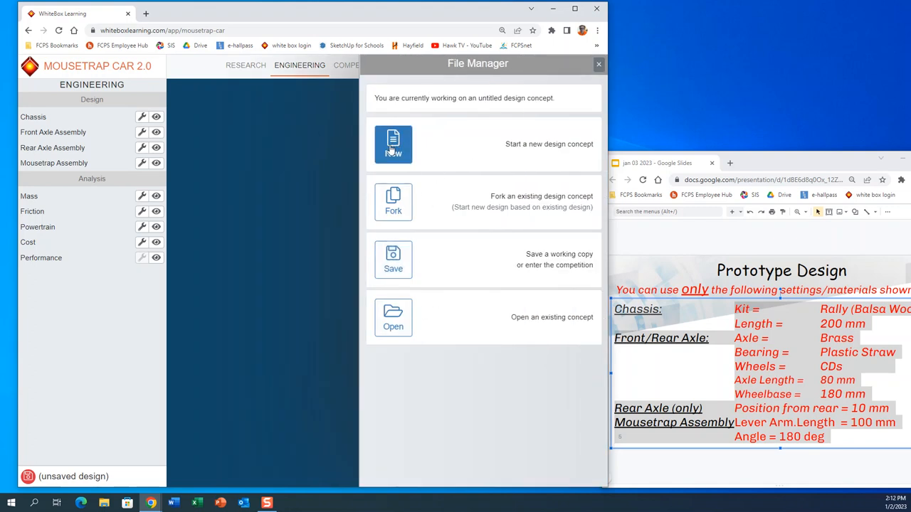
Start a new design concept named 'Mr Bs 10M car', replacing the unsaved design
{"action": "left_click", "coordinate": [393, 144]}
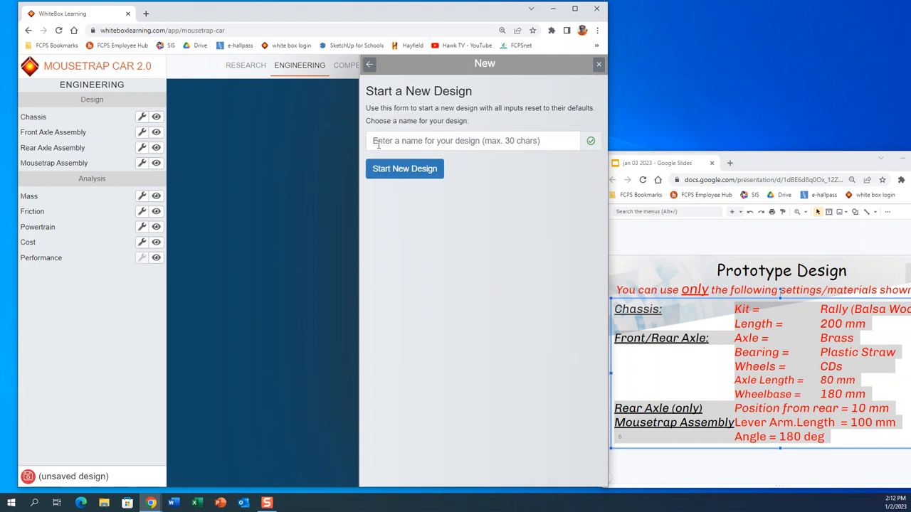
{"action": "left_click", "coordinate": [473, 141]}
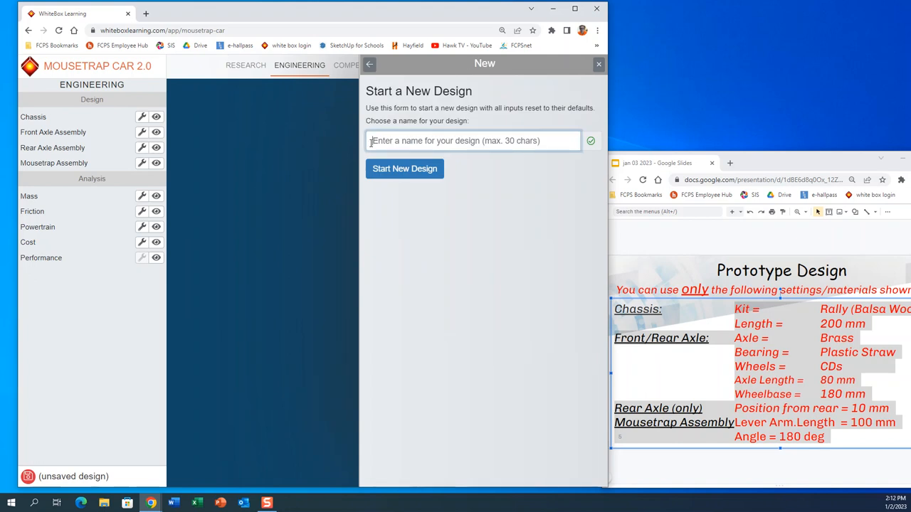
{"action": "type", "text": "mr"}
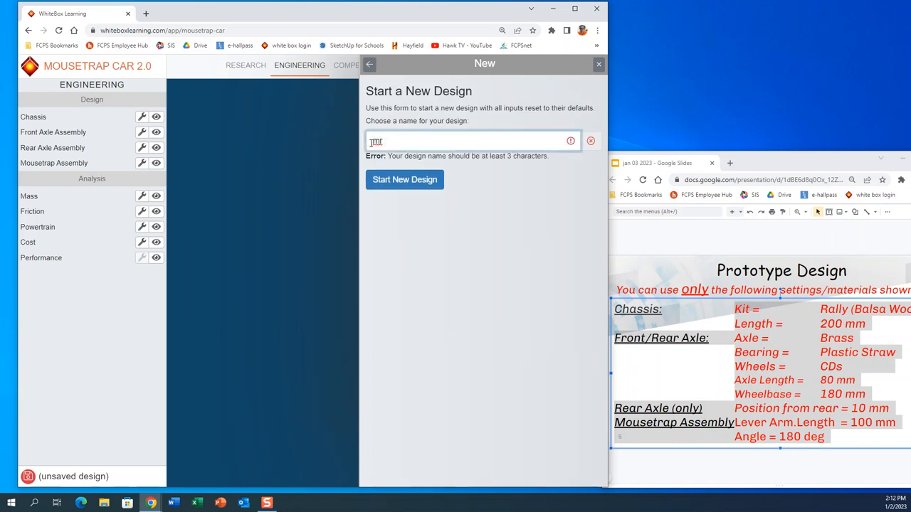
{"action": "type", "text": "r B's"}
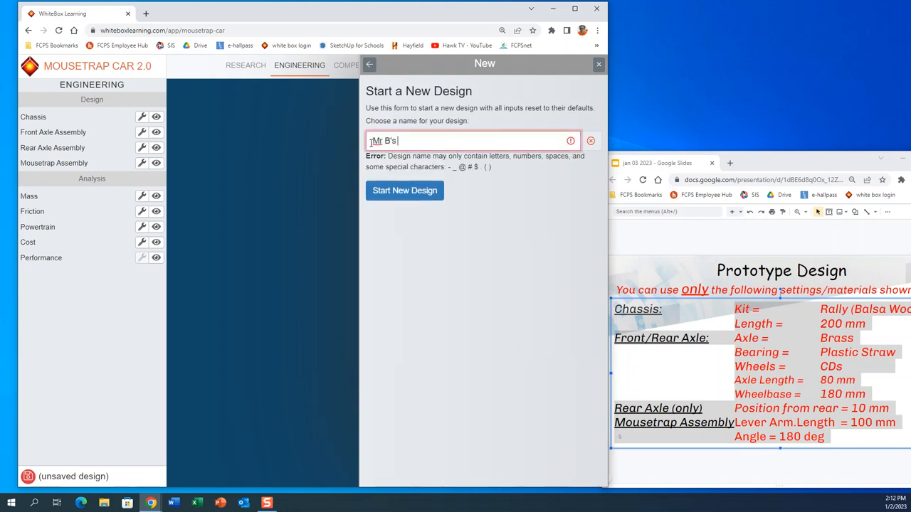
{"action": "type", "text": "1"}
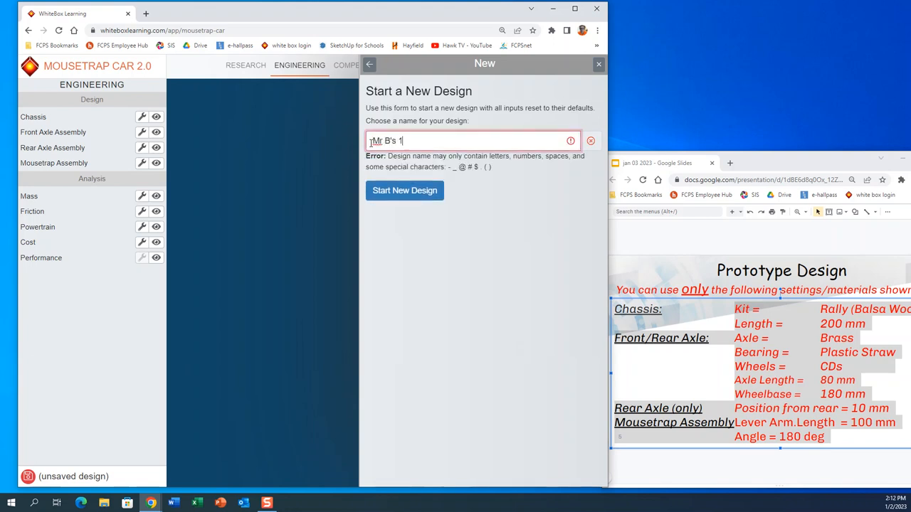
{"action": "type", "text": "0M"}
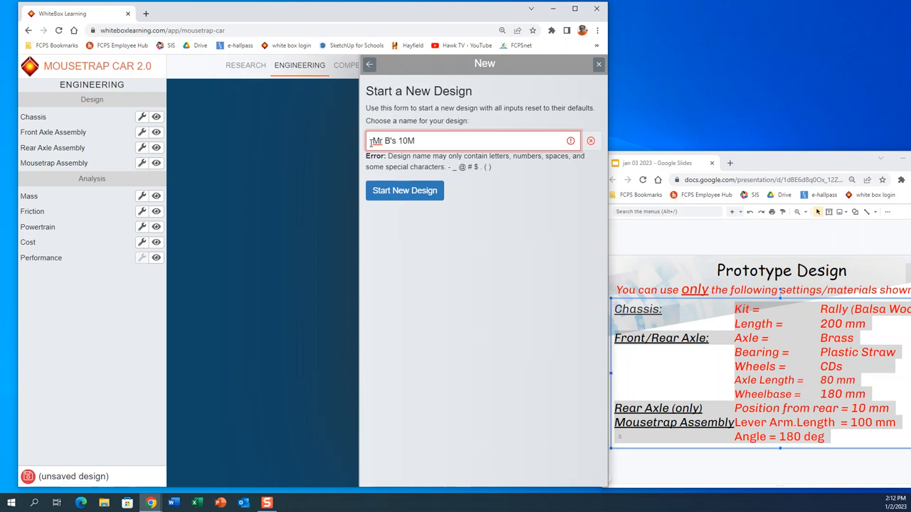
{"action": "type", "text": "car"}
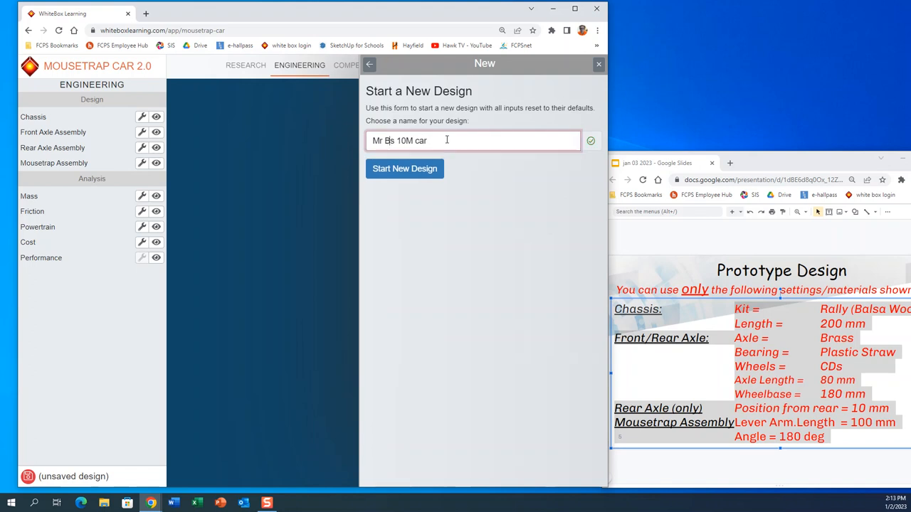
{"action": "left_click", "coordinate": [404, 167]}
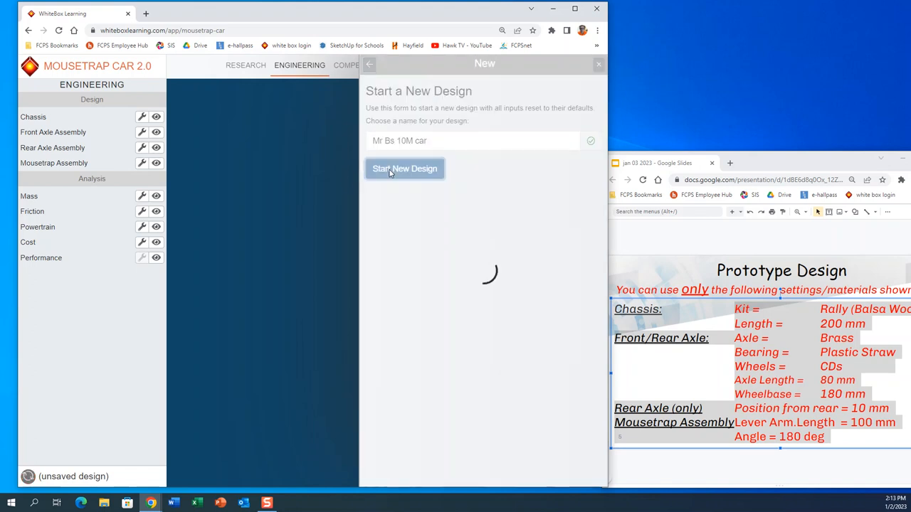
{"action": "left_click", "coordinate": [404, 168]}
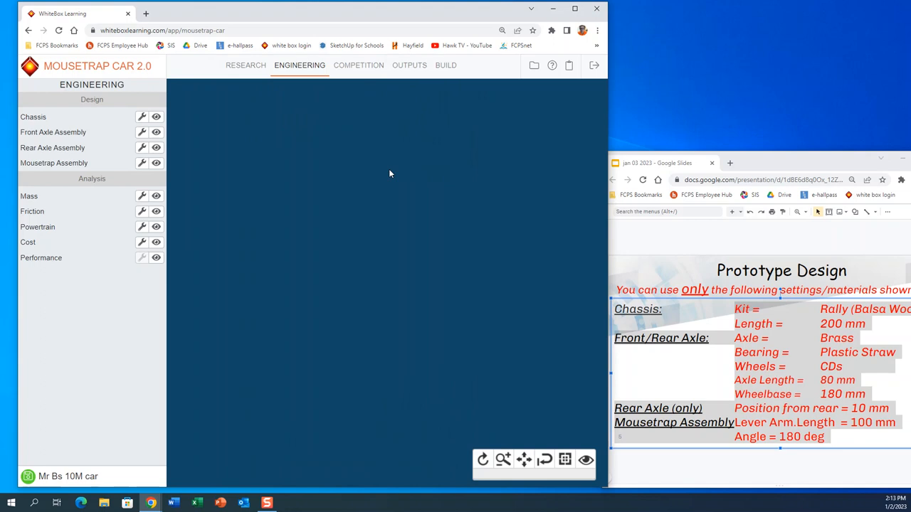
{"action": "mouse_move", "coordinate": [222, 180]}
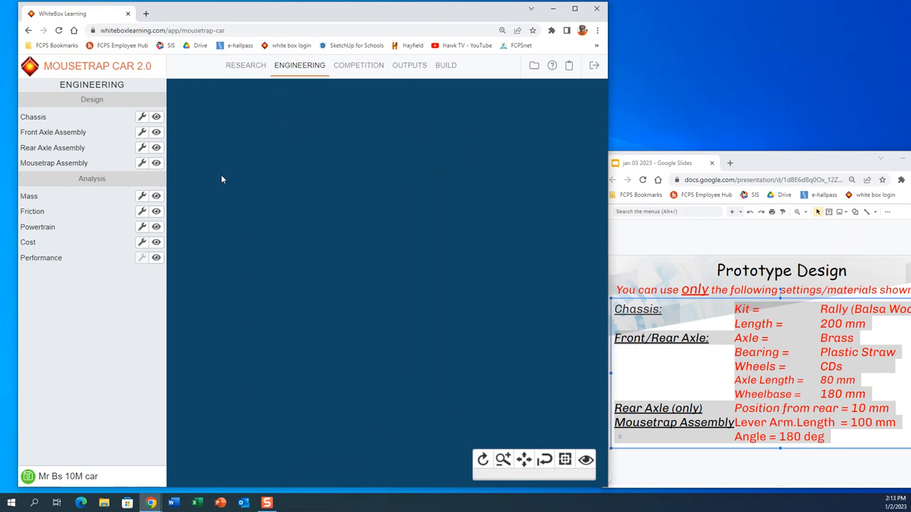
{"action": "mouse_move", "coordinate": [174, 141]}
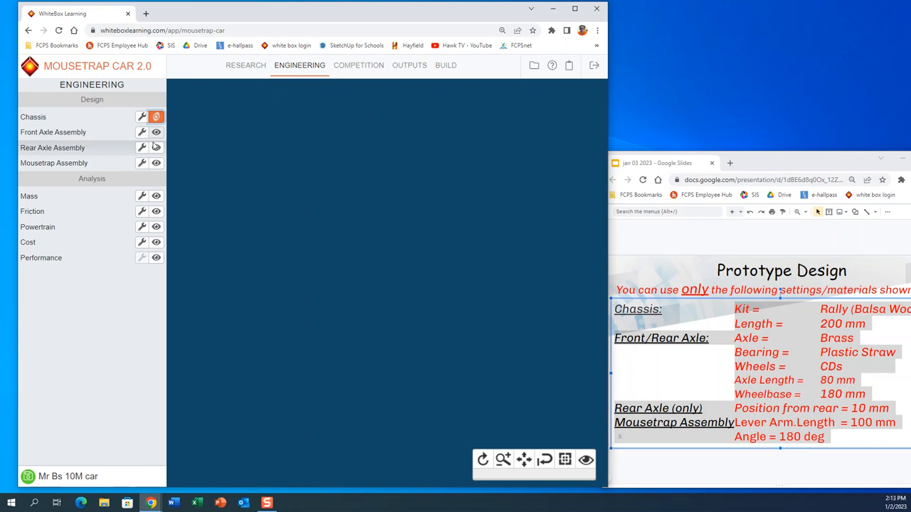
Show the axle assemblies and mousetrap on the model, then display the force, distance and velocity graphs
{"action": "left_click", "coordinate": [156, 162]}
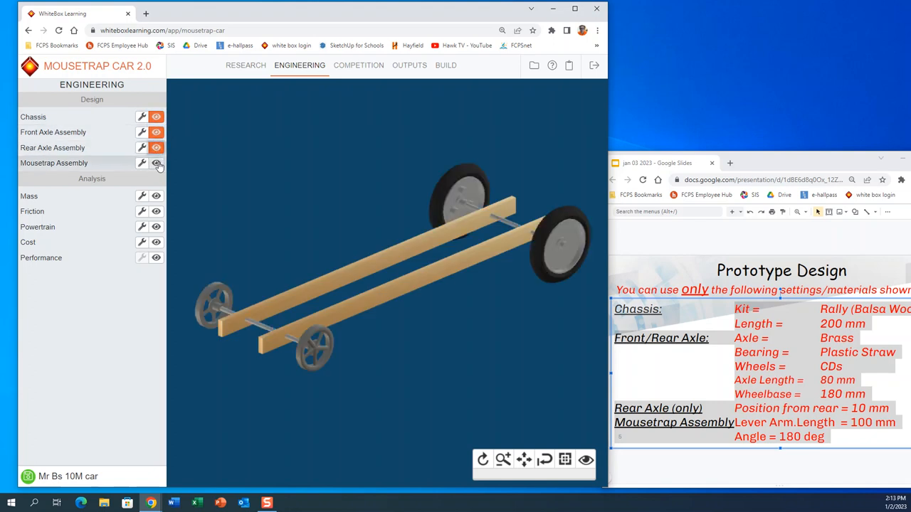
{"action": "left_click", "coordinate": [157, 162]}
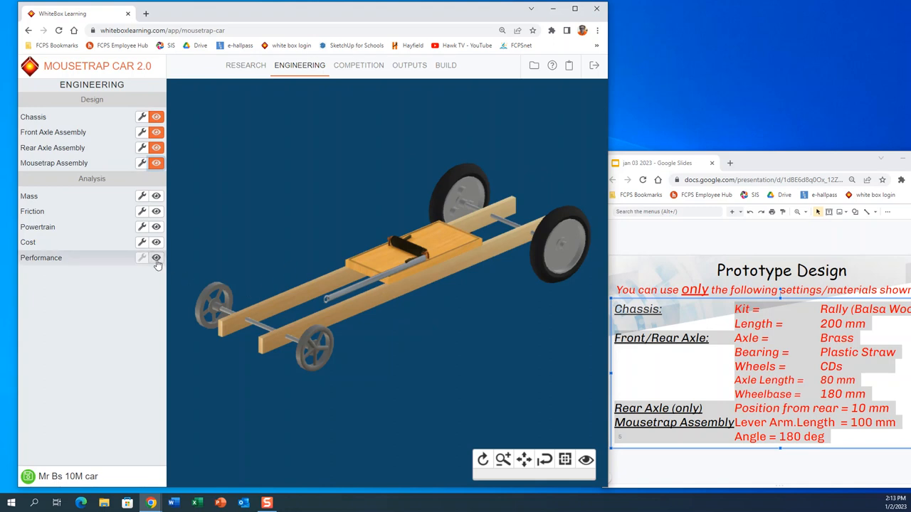
{"action": "left_click", "coordinate": [157, 257]}
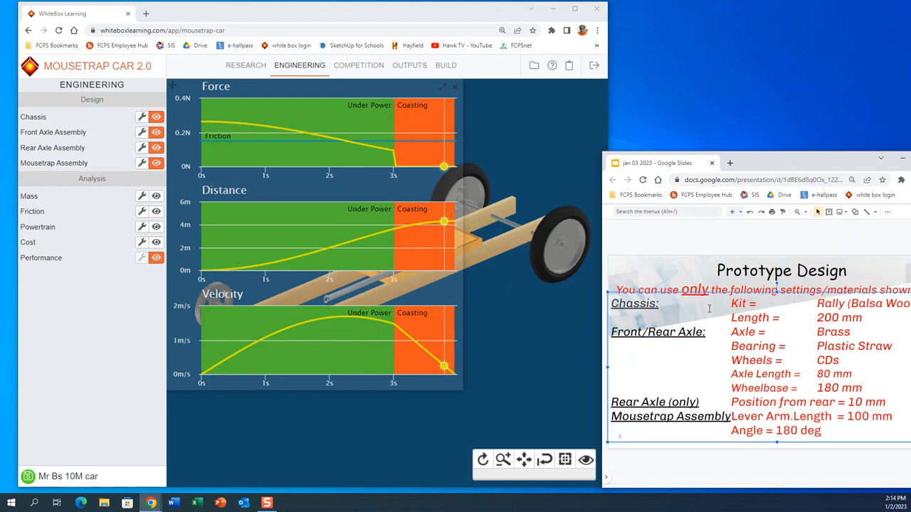
Hide the performance graphs so the full car model is visible again
{"action": "left_click_drag", "start_coordinate": [733, 303], "coordinate": [890, 430]}
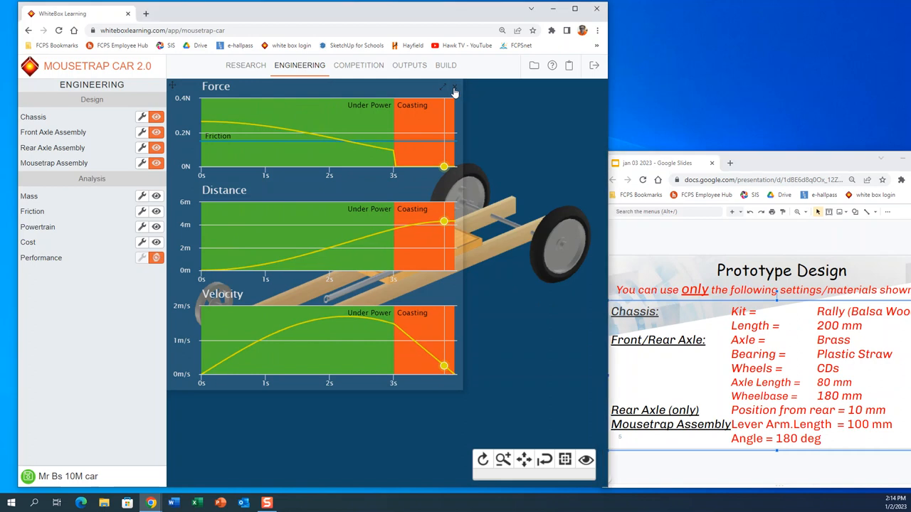
{"action": "left_click", "coordinate": [454, 87]}
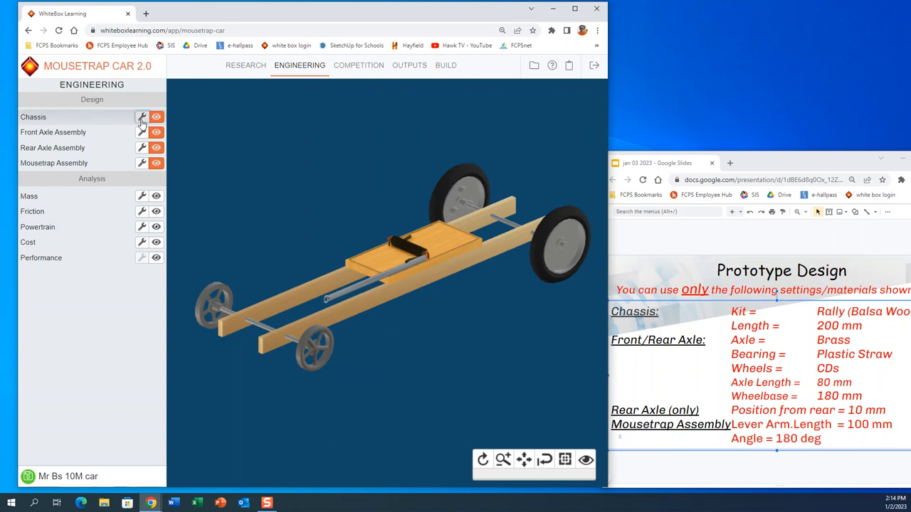
Apply a 200 mm rail length to the Rally balsa chassis
{"action": "left_click", "coordinate": [143, 117]}
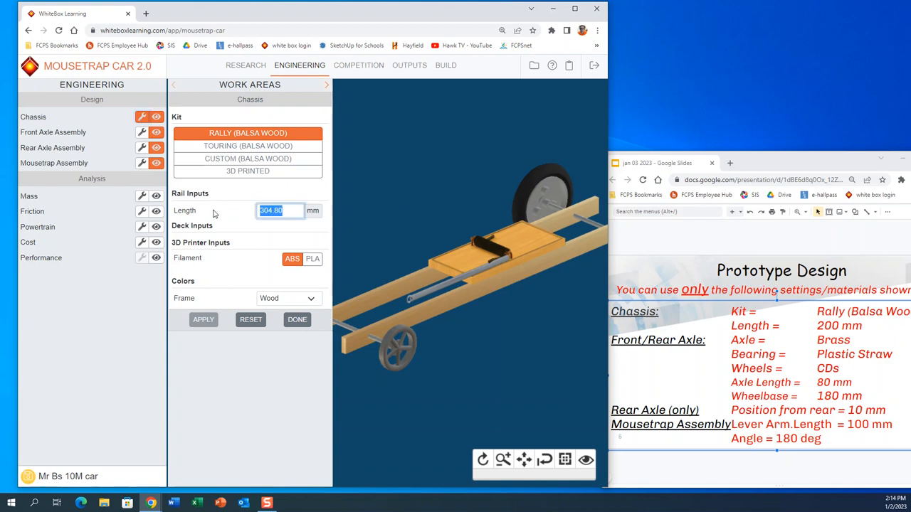
{"action": "type", "text": "200"}
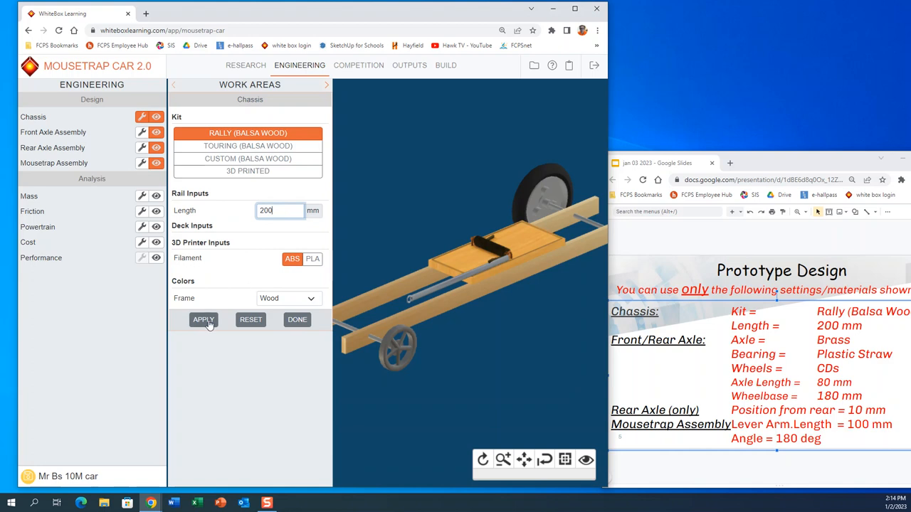
{"action": "left_click", "coordinate": [203, 319]}
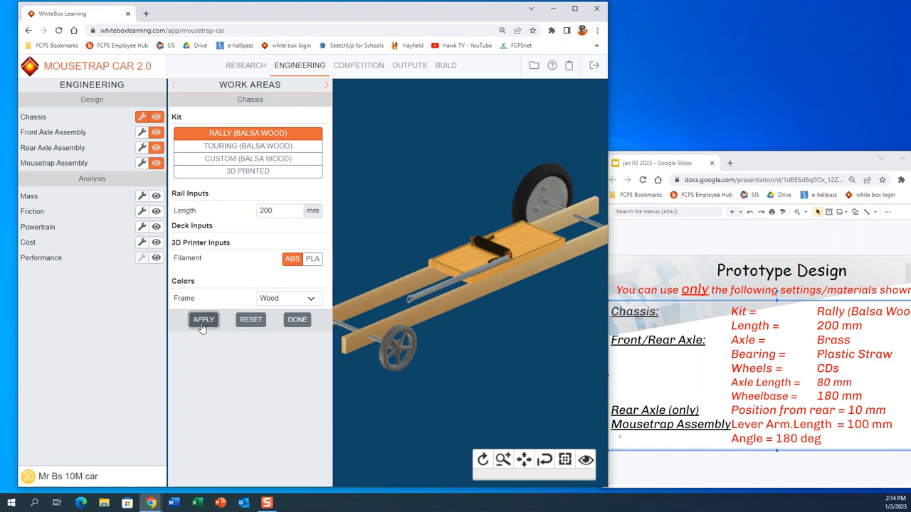
{"action": "left_click", "coordinate": [202, 319]}
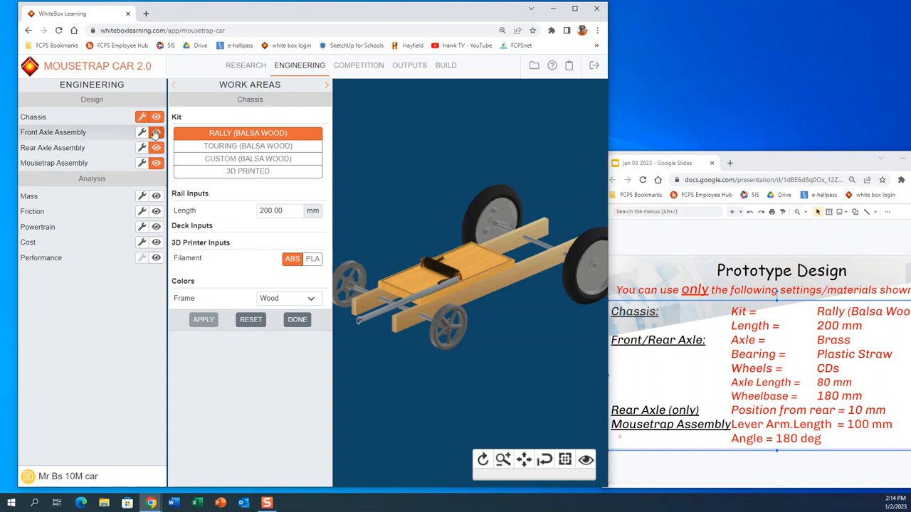
Give the front axle a brass axle and plastic straw bearings
{"action": "left_click", "coordinate": [142, 133]}
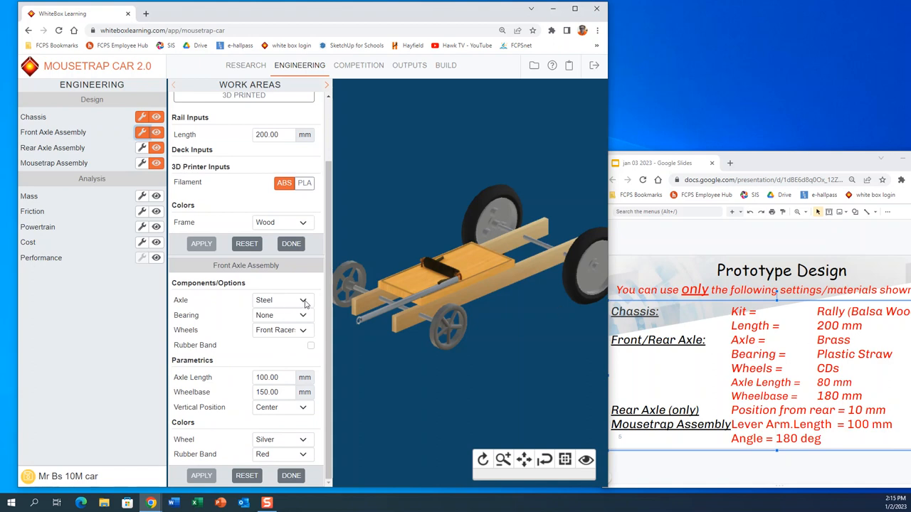
{"action": "left_click", "coordinate": [282, 299]}
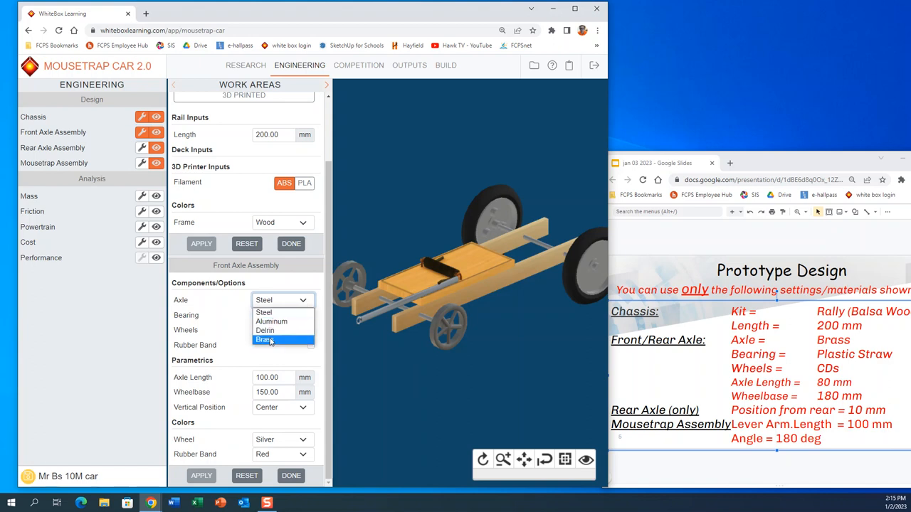
{"action": "left_click", "coordinate": [265, 339]}
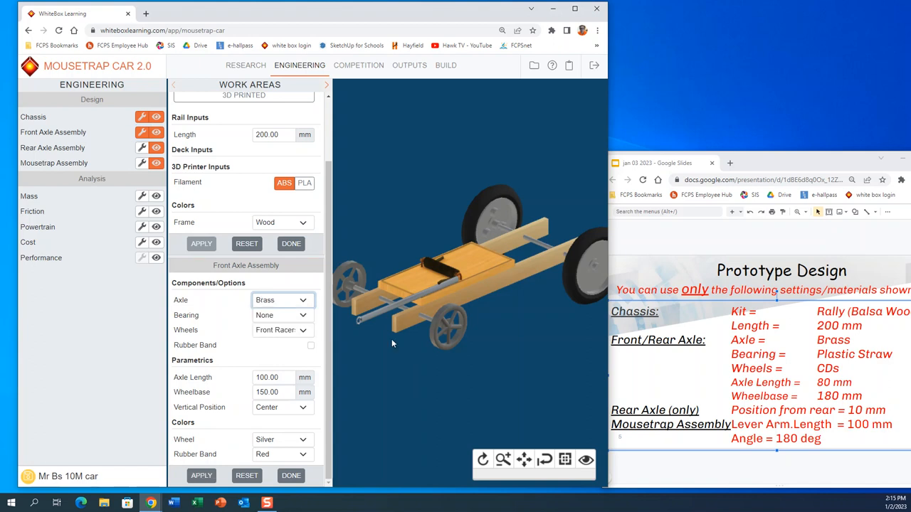
{"action": "mouse_move", "coordinate": [852, 355]}
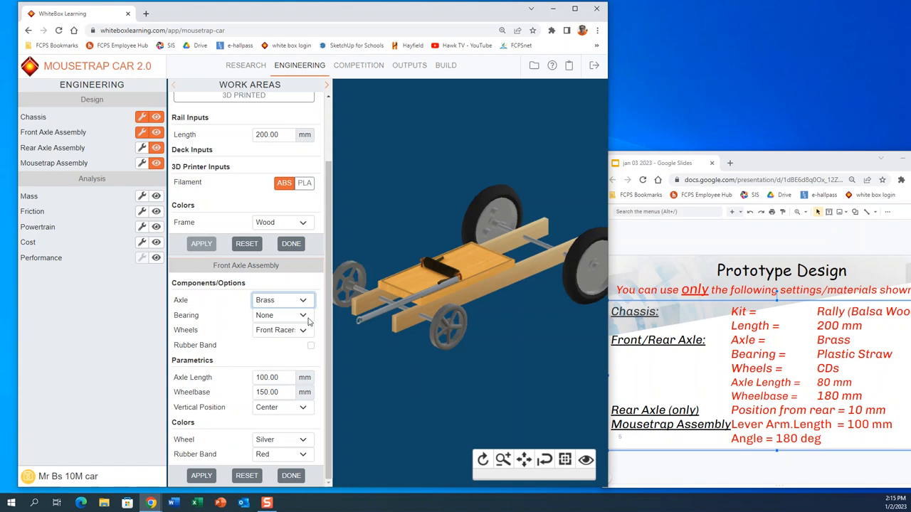
{"action": "left_click", "coordinate": [282, 316]}
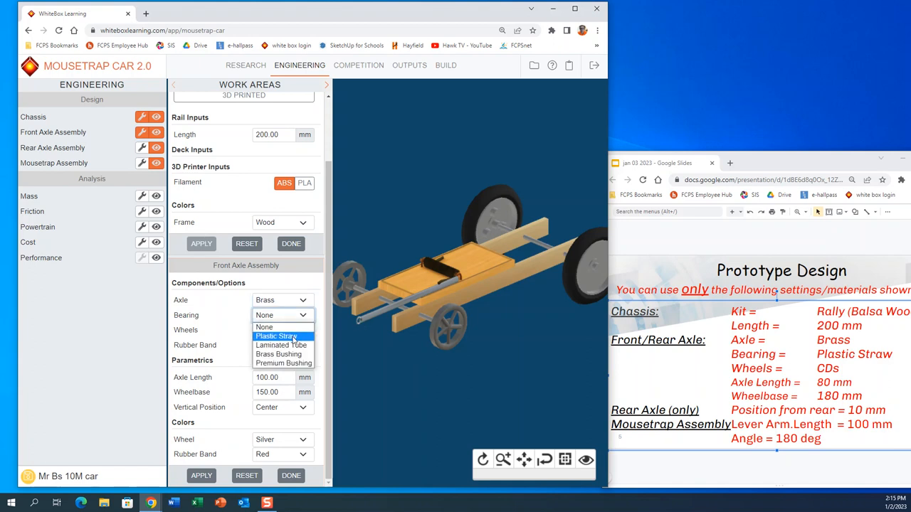
{"action": "left_click", "coordinate": [277, 336]}
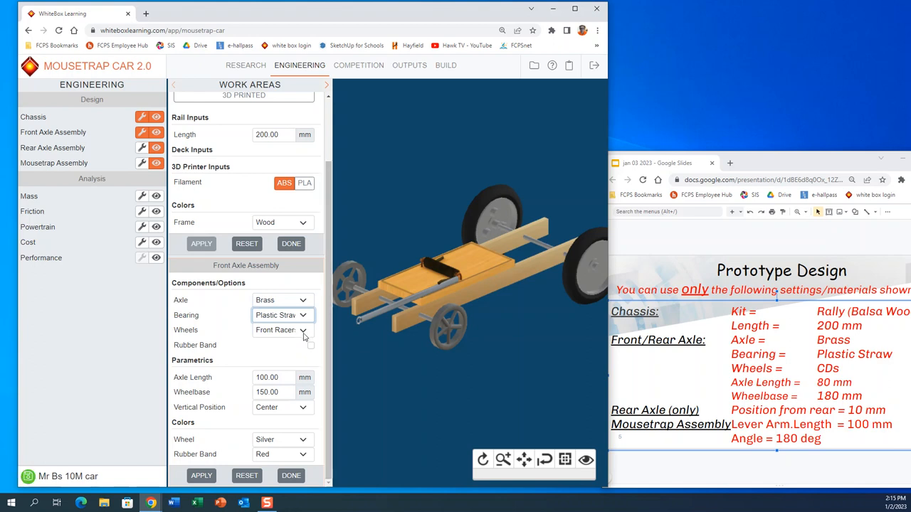
Choose CD wheels, an 80 mm axle length and 180 mm wheelbase for the front axle
{"action": "left_click", "coordinate": [282, 330]}
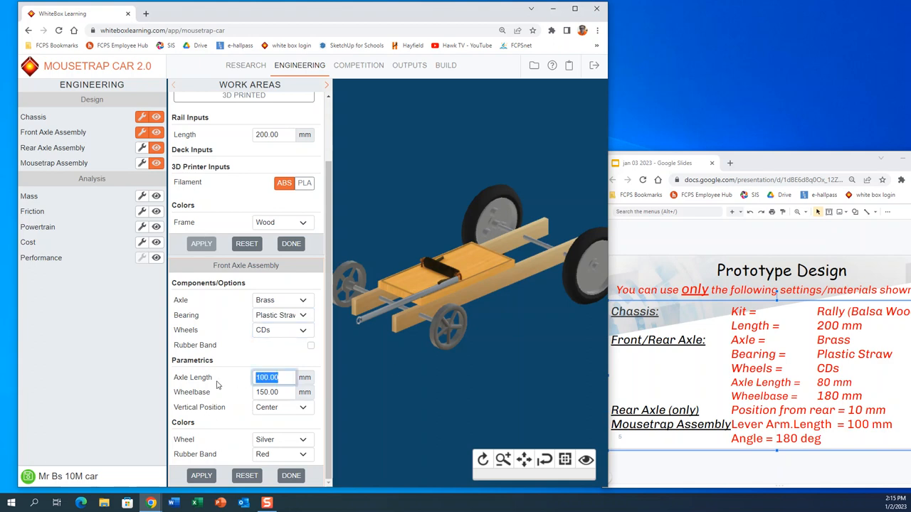
{"action": "type", "text": "80"}
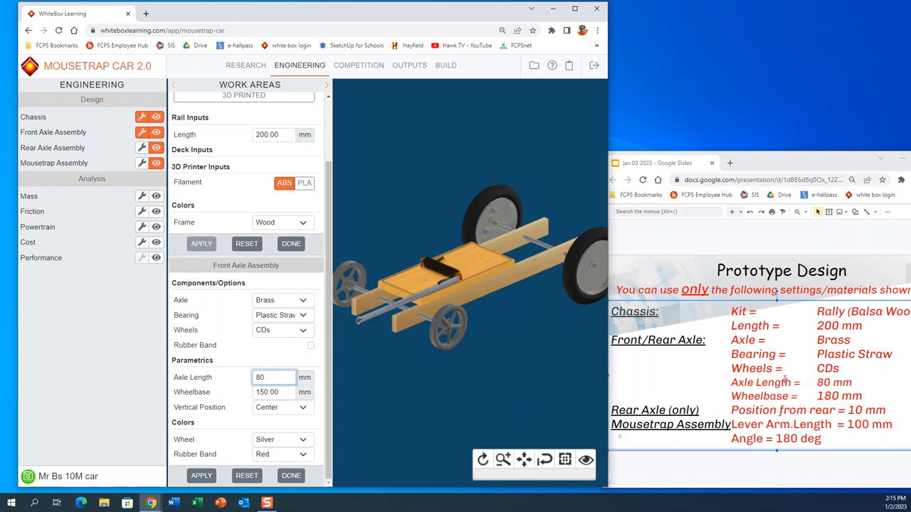
{"action": "left_click", "coordinate": [273, 393]}
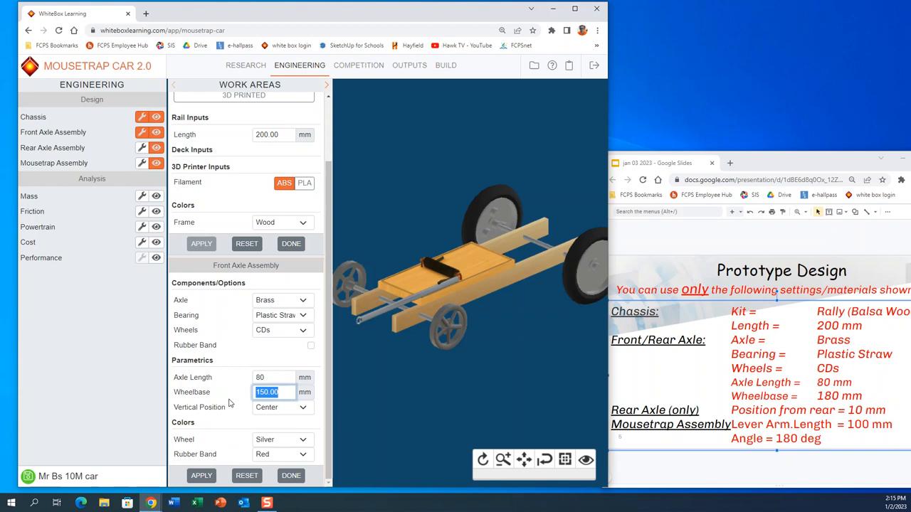
{"action": "type", "text": "180"}
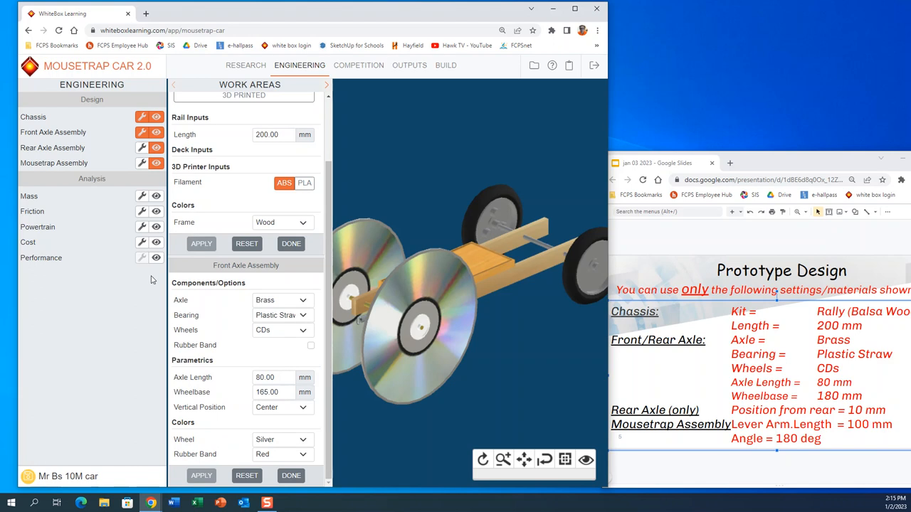
{"action": "left_click", "coordinate": [157, 257]}
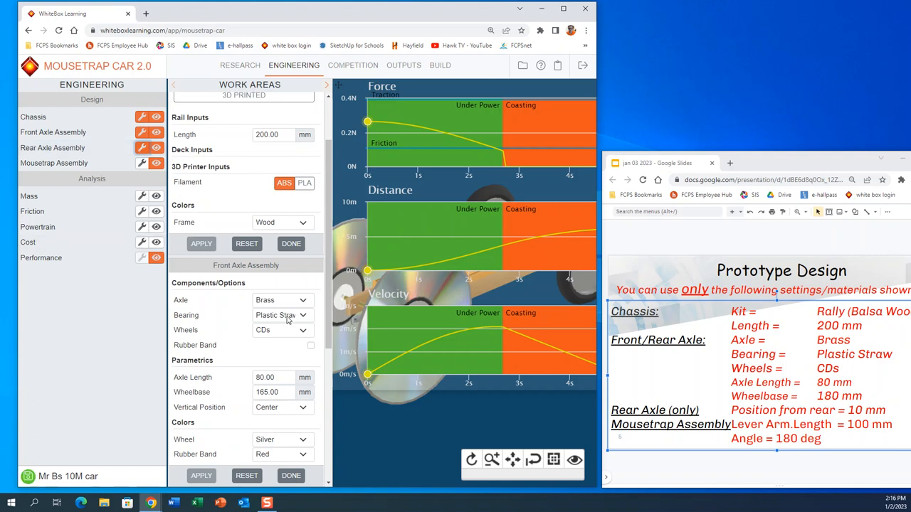
Scroll the work area down to the Rear Axle Assembly settings
{"action": "scroll", "scroll_direction": "down", "scroll_amount": 3}
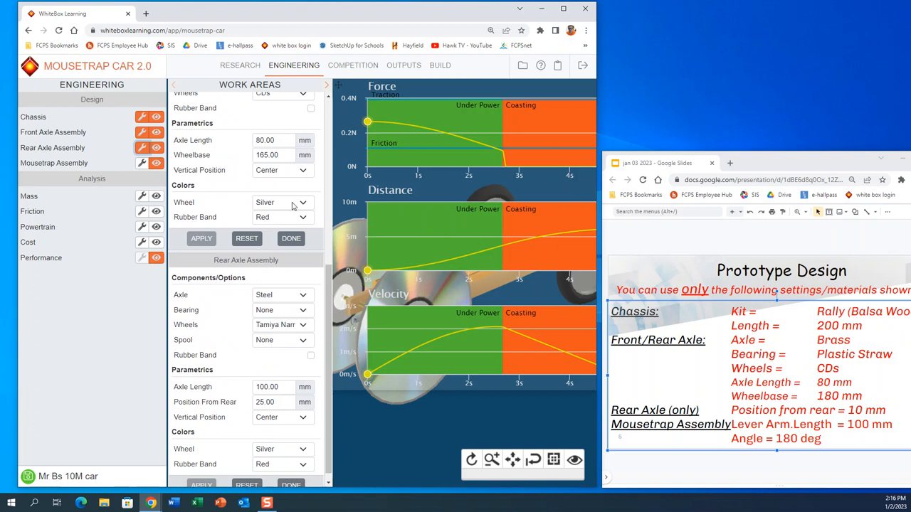
Choose the rear axle material and CD wheels, and select the axle length value
{"action": "scroll", "scroll_direction": "down", "scroll_amount": 3}
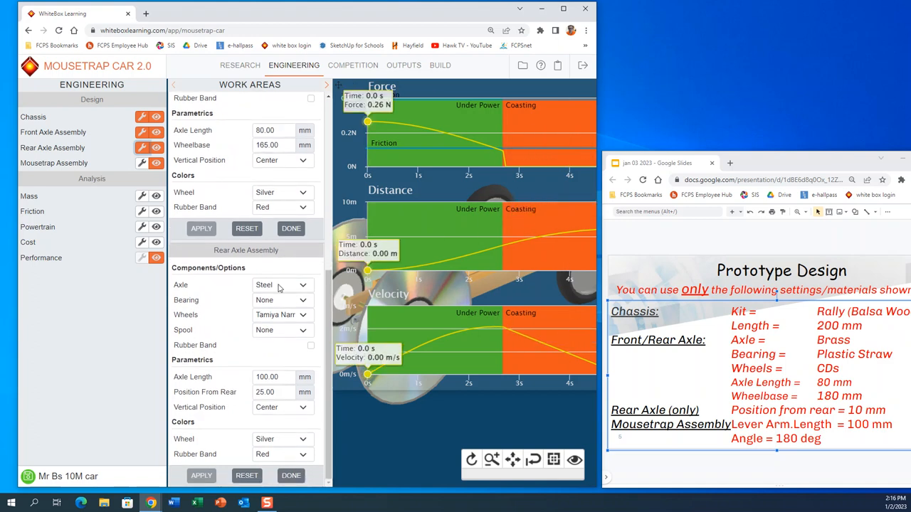
{"action": "left_click", "coordinate": [282, 285]}
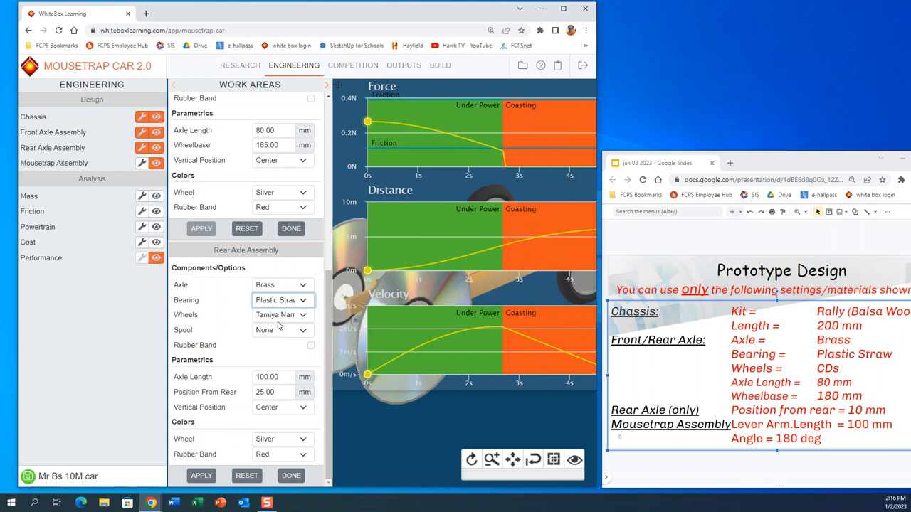
{"action": "left_click", "coordinate": [281, 314]}
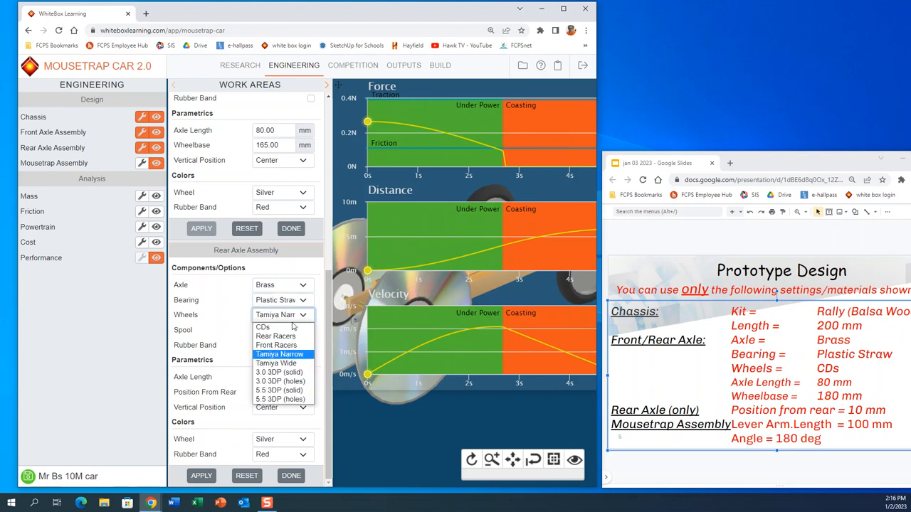
{"action": "left_click", "coordinate": [262, 326]}
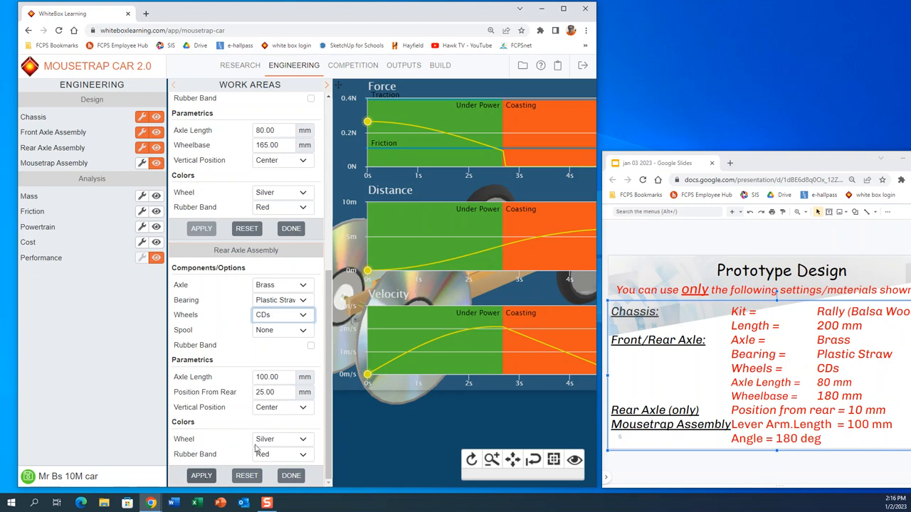
{"action": "left_click", "coordinate": [274, 376]}
{"action": "type", "text": "80"}
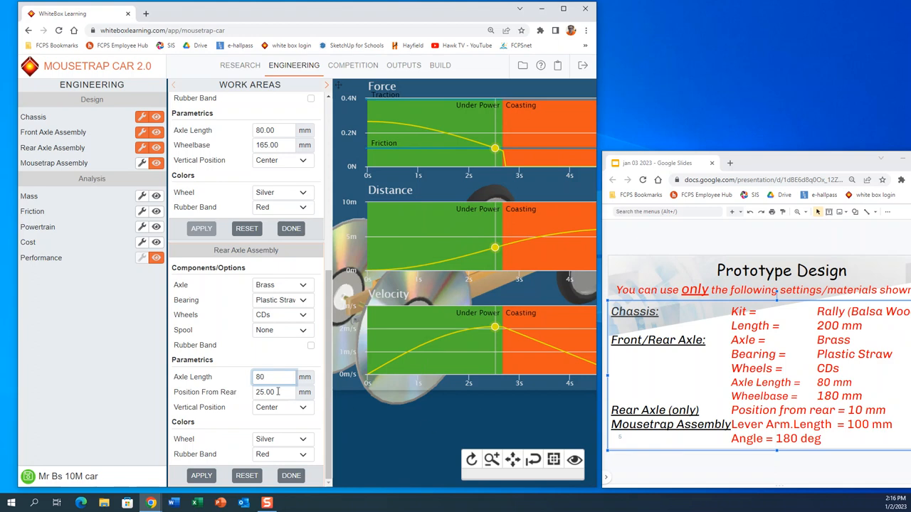
Position the rear axle 10 mm from the rear and apply the rear axle settings
{"action": "triple_click", "coordinate": [273, 393]}
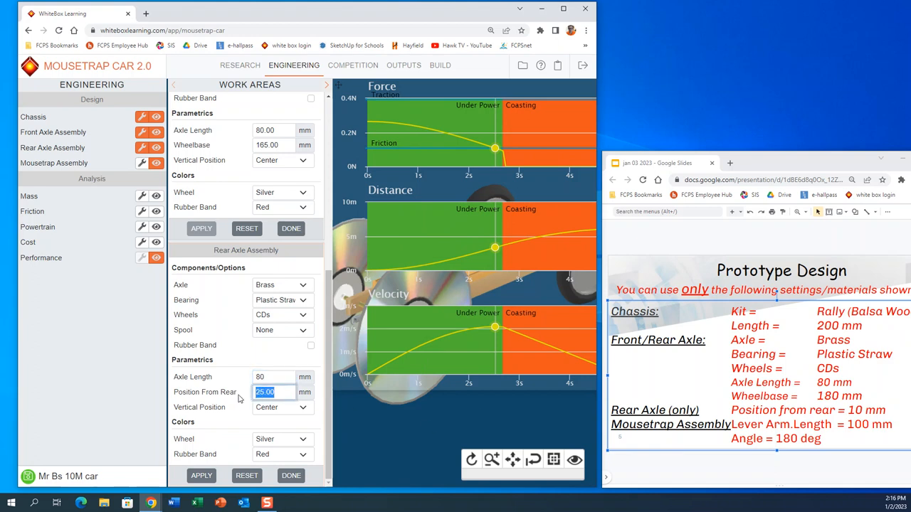
{"action": "type", "text": "10"}
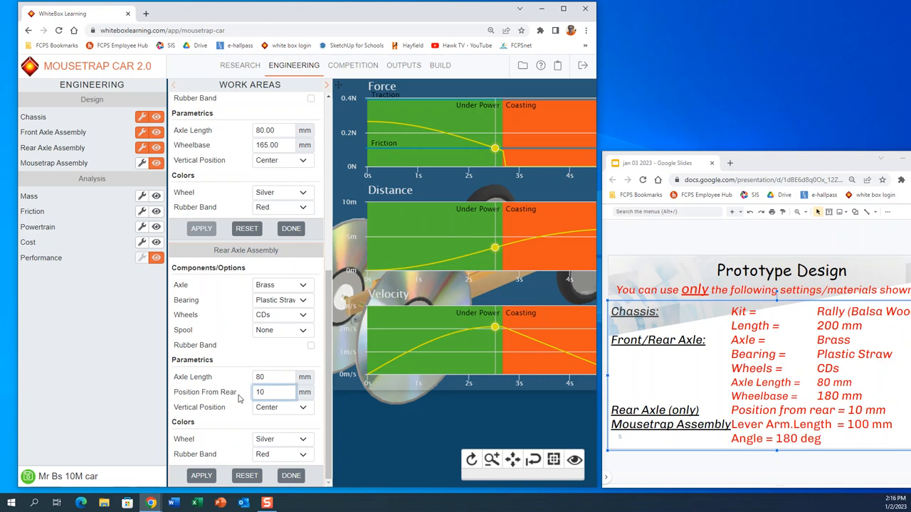
{"action": "left_click", "coordinate": [274, 393]}
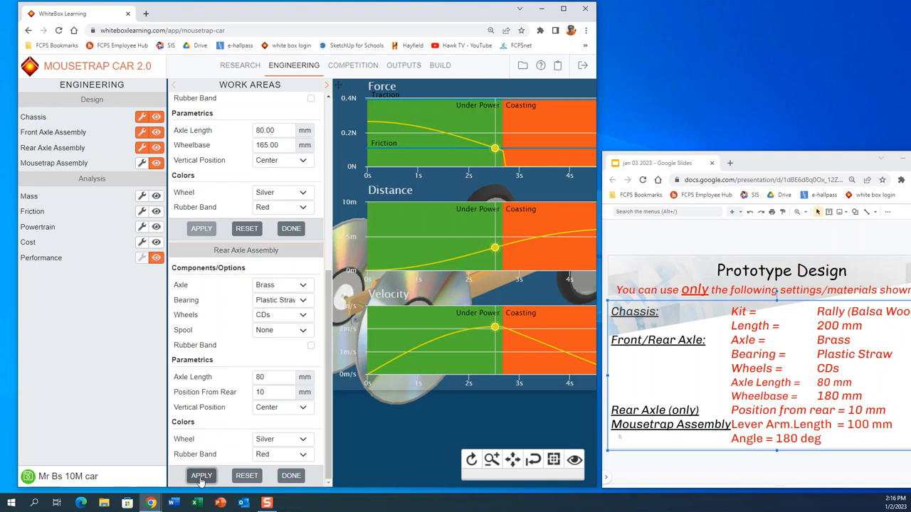
{"action": "left_click", "coordinate": [202, 476]}
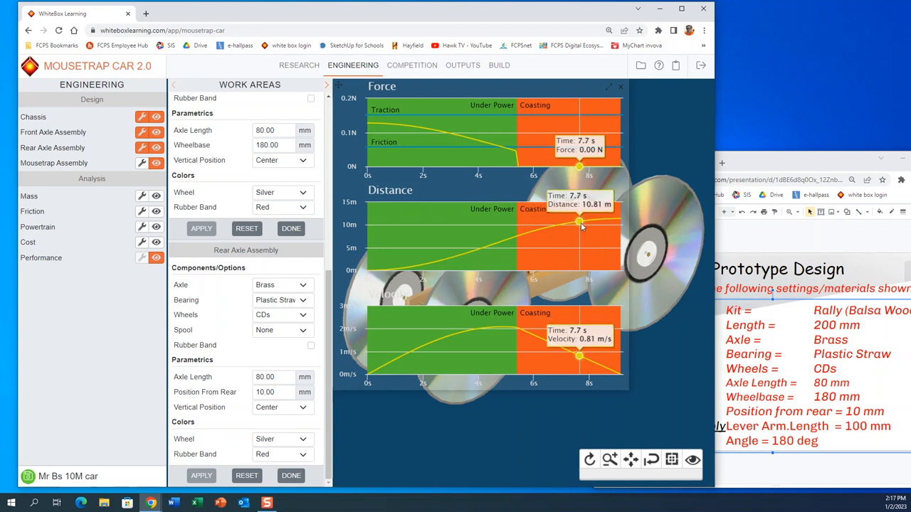
Inspect the distance reached at the end of the run on the performance graph
{"action": "left_click_drag", "start_coordinate": [578, 222], "coordinate": [620, 222]}
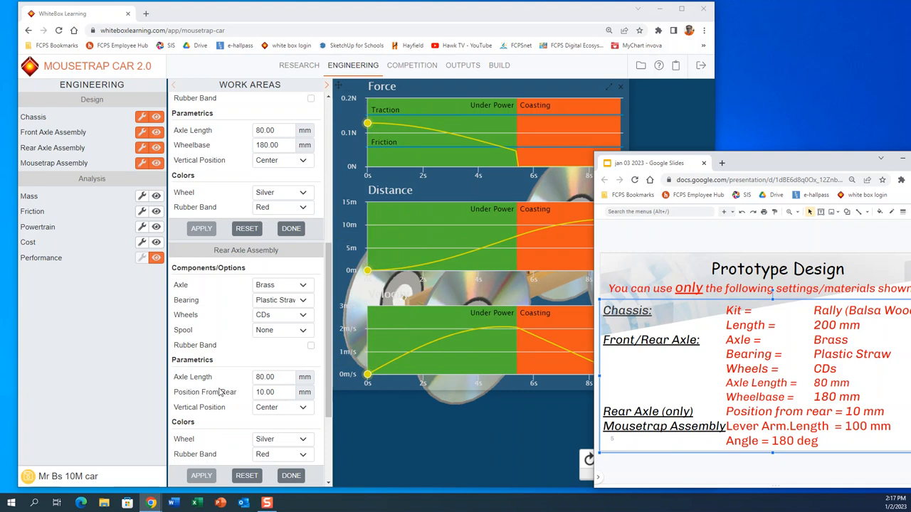
Apply the 100 mm lever arm at a 180° angle in the Mousetrap Assembly
{"action": "scroll", "scroll_direction": "down", "scroll_amount": 3}
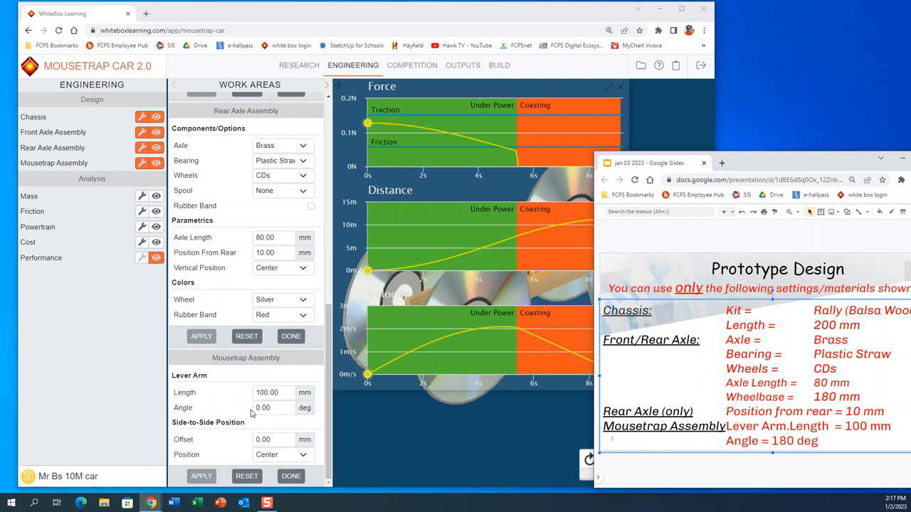
{"action": "mouse_move", "coordinate": [381, 410]}
{"action": "type", "text": "180"}
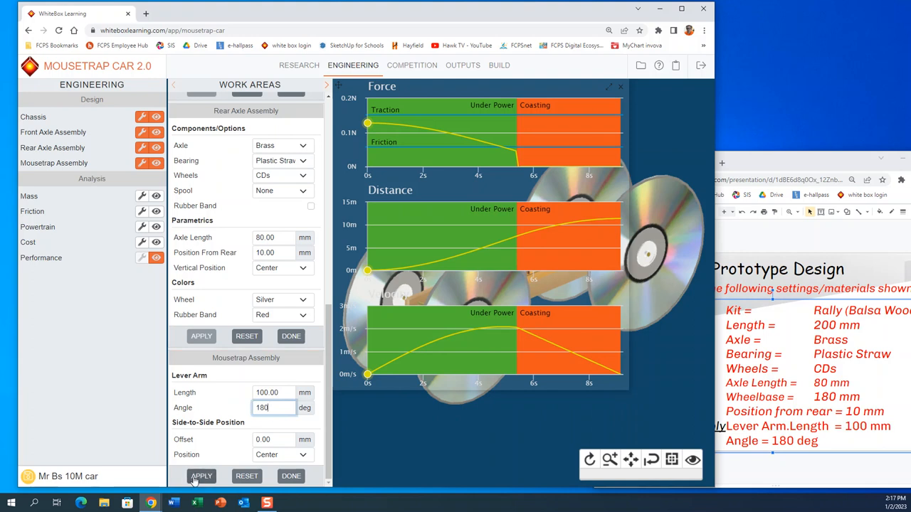
{"action": "left_click", "coordinate": [200, 475]}
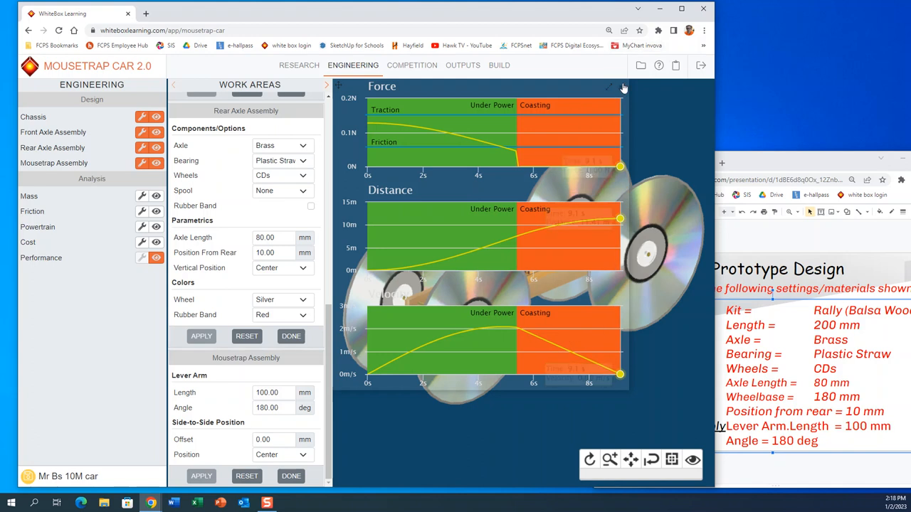
Hide the graphs to reveal the car model, then briefly check File Manager without changes
{"action": "left_click", "coordinate": [609, 87]}
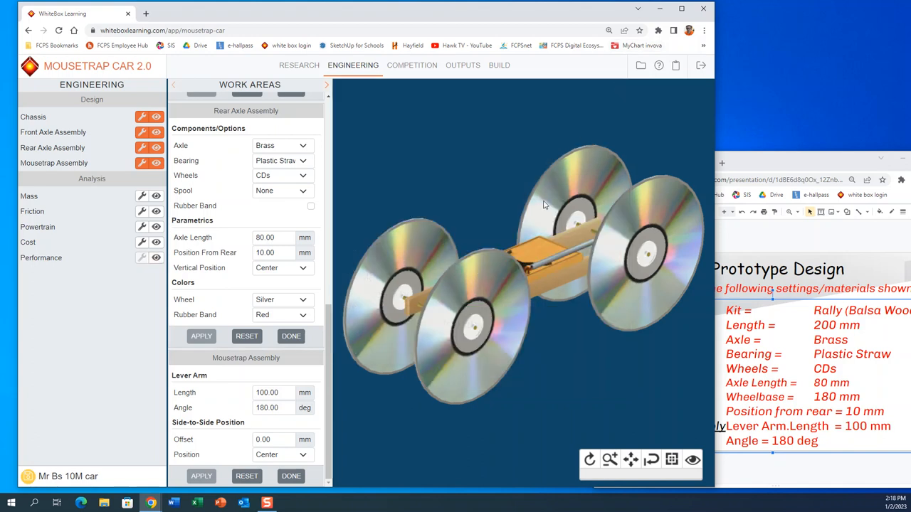
{"action": "mouse_move", "coordinate": [561, 288]}
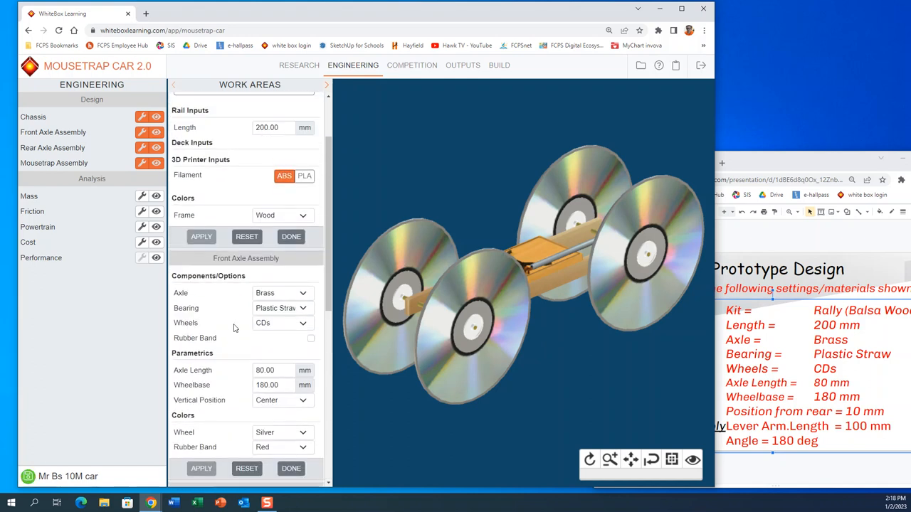
{"action": "left_click", "coordinate": [35, 117]}
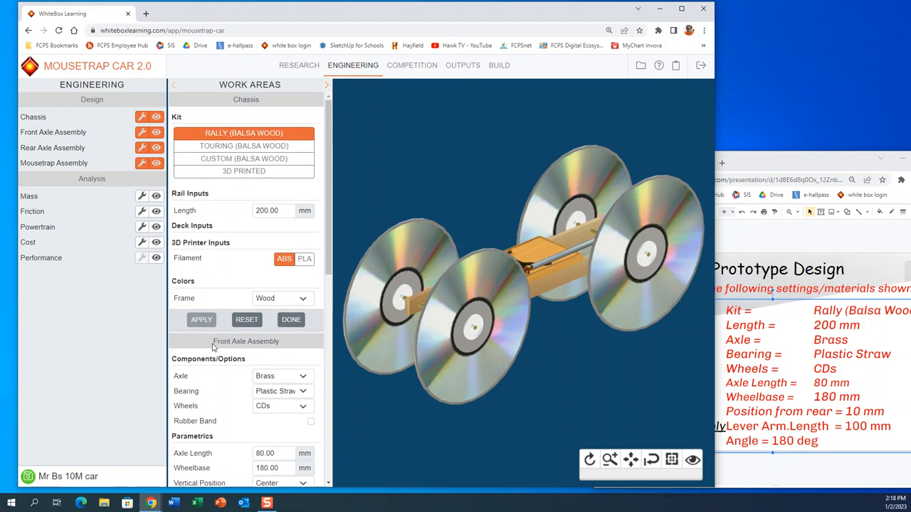
{"action": "mouse_move", "coordinate": [641, 65]}
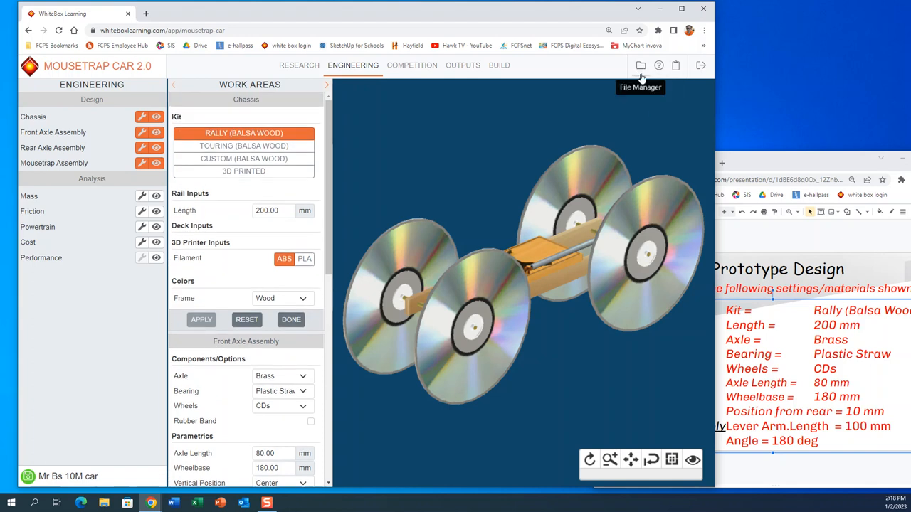
{"action": "left_click", "coordinate": [641, 66]}
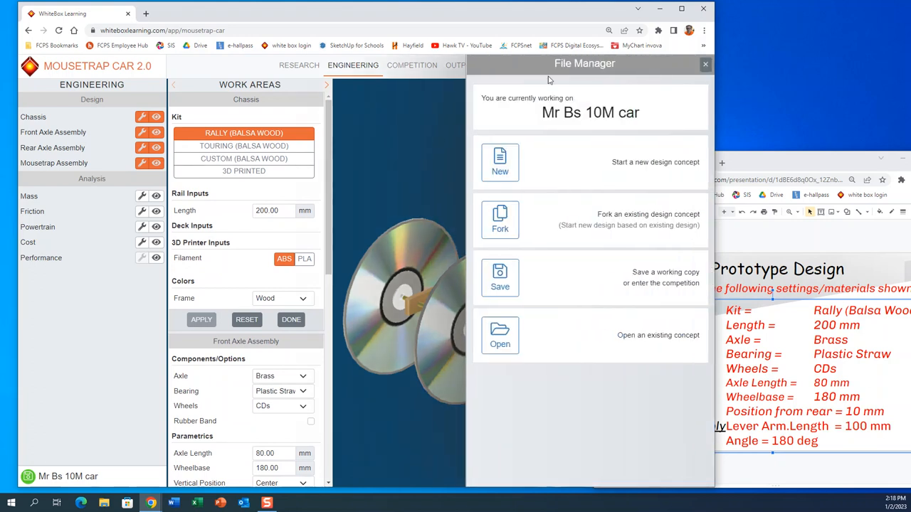
{"action": "left_click", "coordinate": [705, 64]}
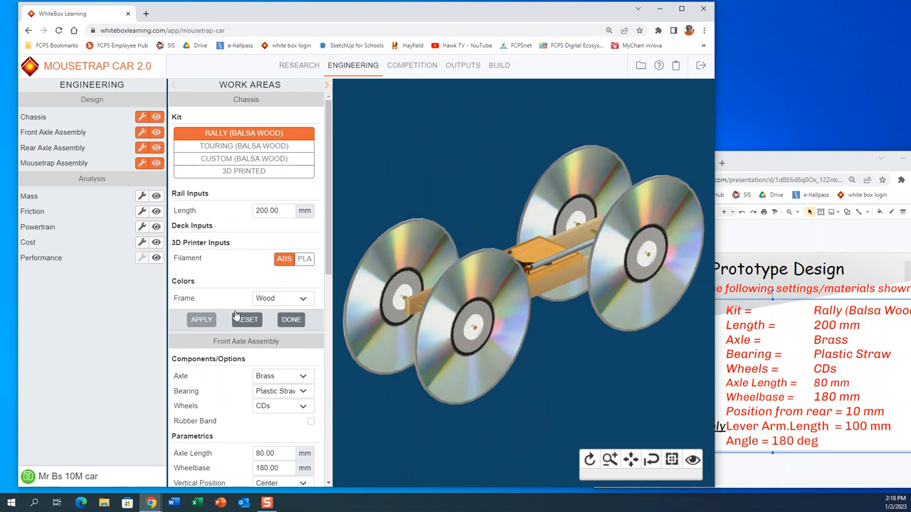
{"action": "mouse_move", "coordinate": [244, 299]}
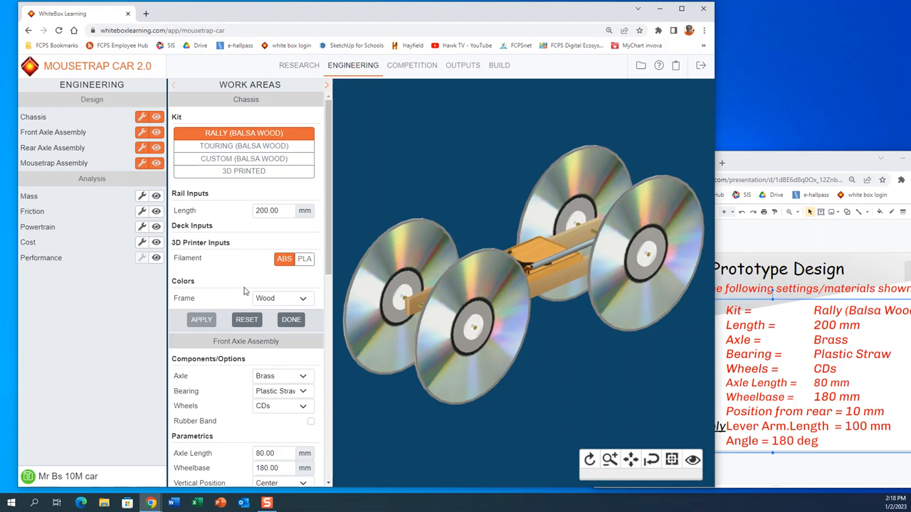
{"action": "mouse_move", "coordinate": [245, 208]}
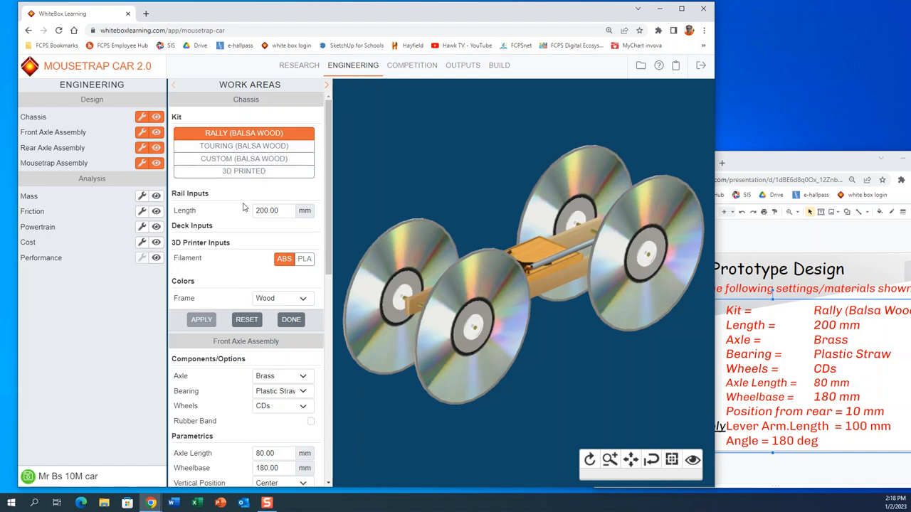
{"action": "scroll", "scroll_direction": "down", "scroll_amount": 3}
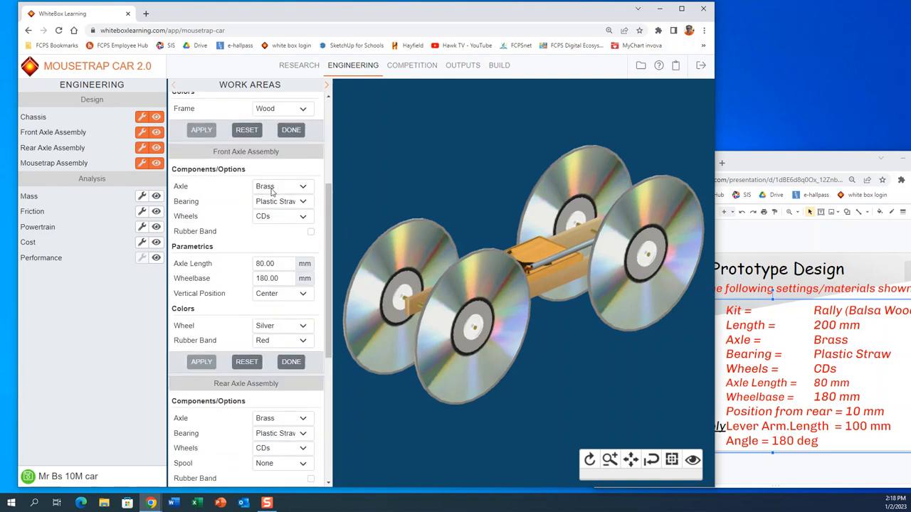
{"action": "mouse_move", "coordinate": [301, 207]}
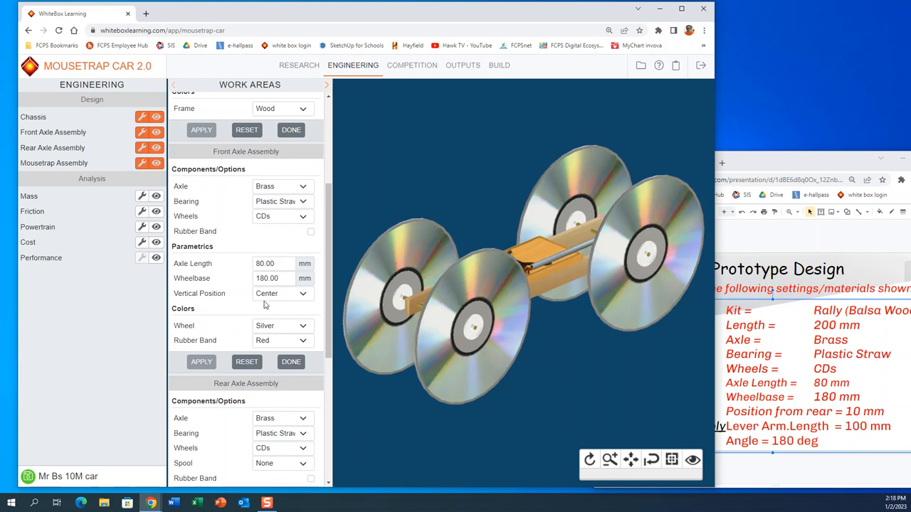
{"action": "scroll", "scroll_direction": "down", "scroll_amount": 3}
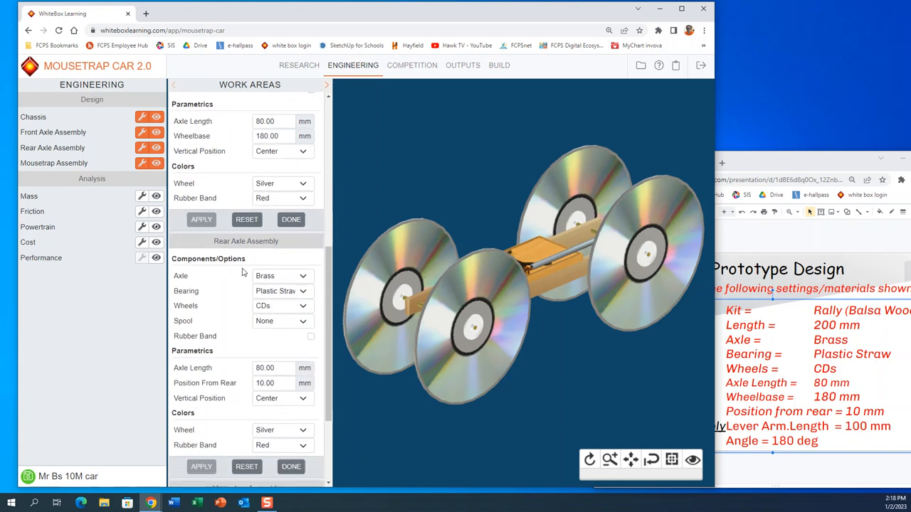
{"action": "mouse_move", "coordinate": [299, 287]}
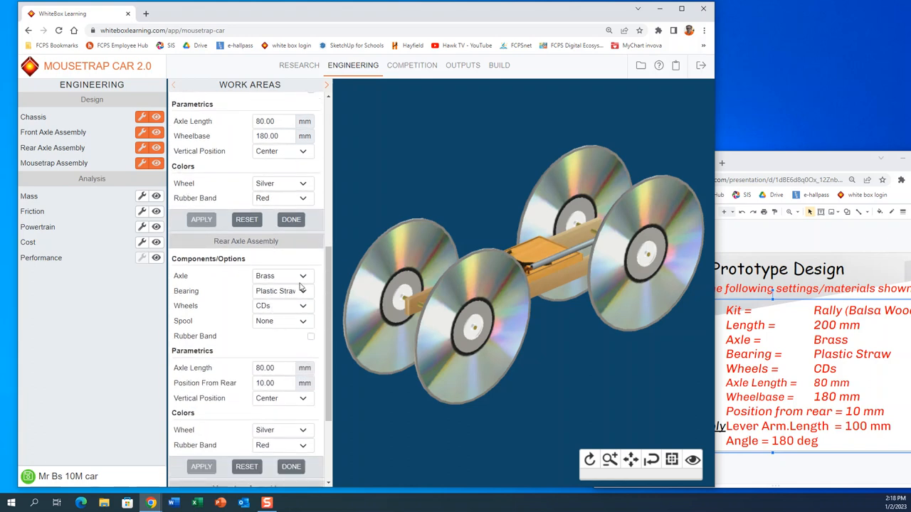
{"action": "mouse_move", "coordinate": [290, 306]}
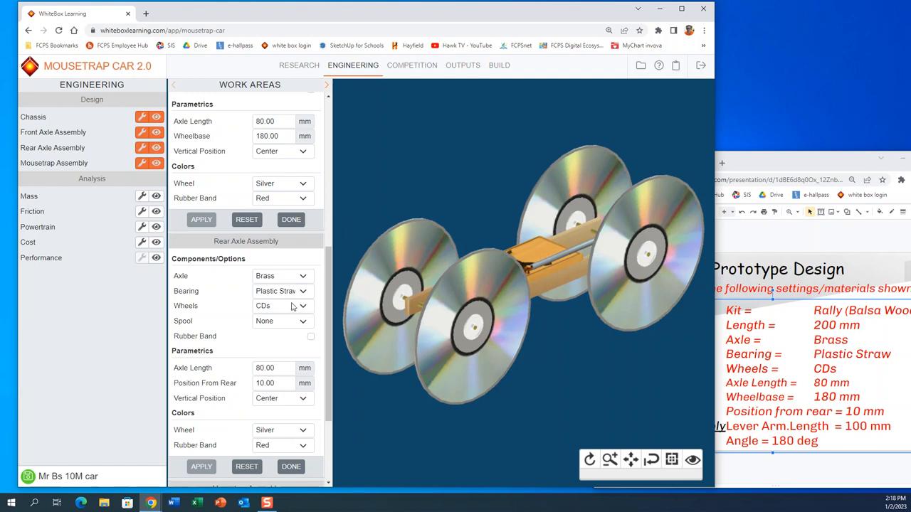
{"action": "scroll", "scroll_direction": "down", "scroll_amount": 3}
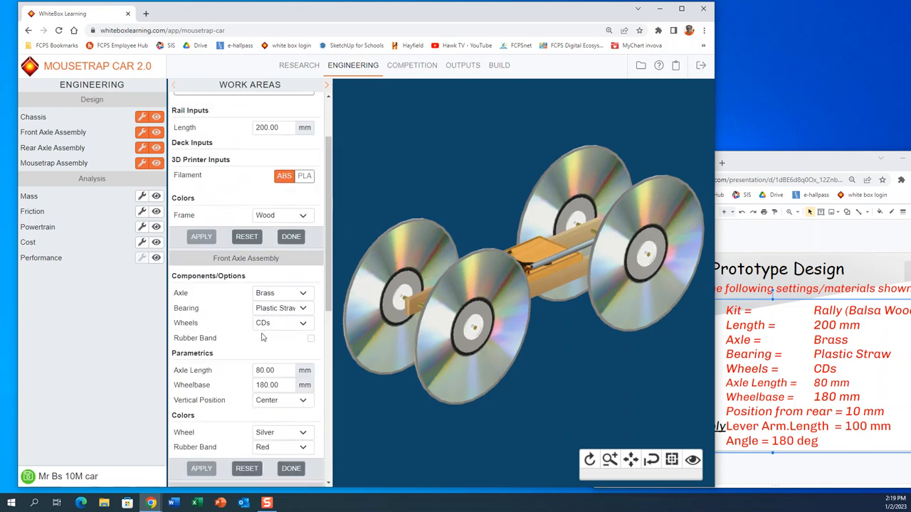
{"action": "scroll", "scroll_direction": "down", "scroll_amount": 3}
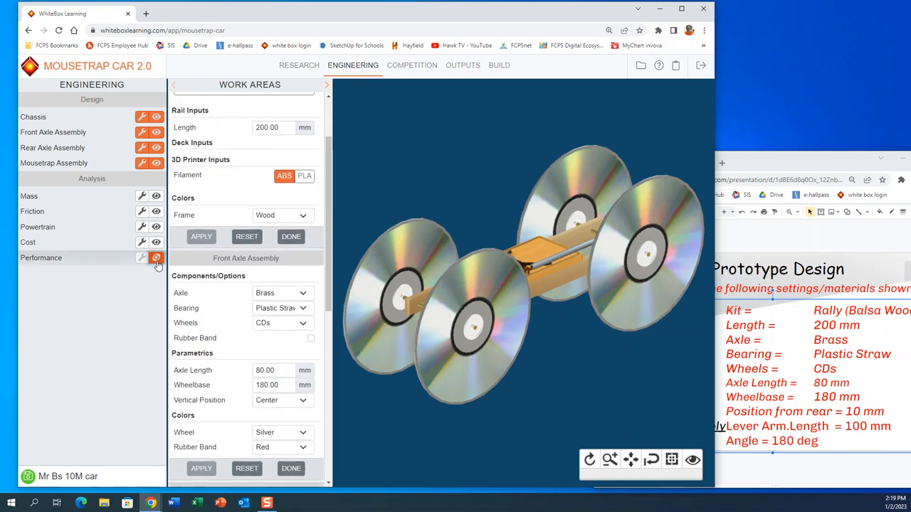
Run performance showing 11.41 m, then save the design as a working copy via File Manager
{"action": "left_click", "coordinate": [156, 257]}
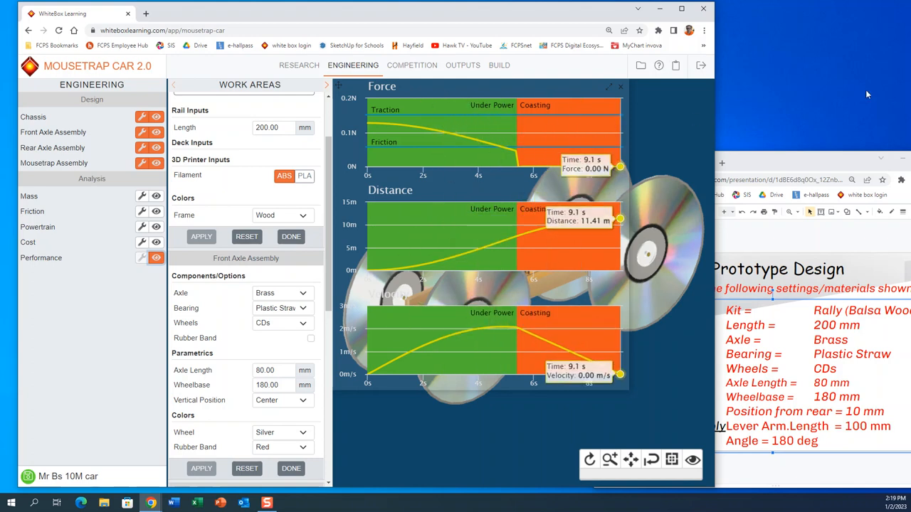
{"action": "mouse_move", "coordinate": [640, 66]}
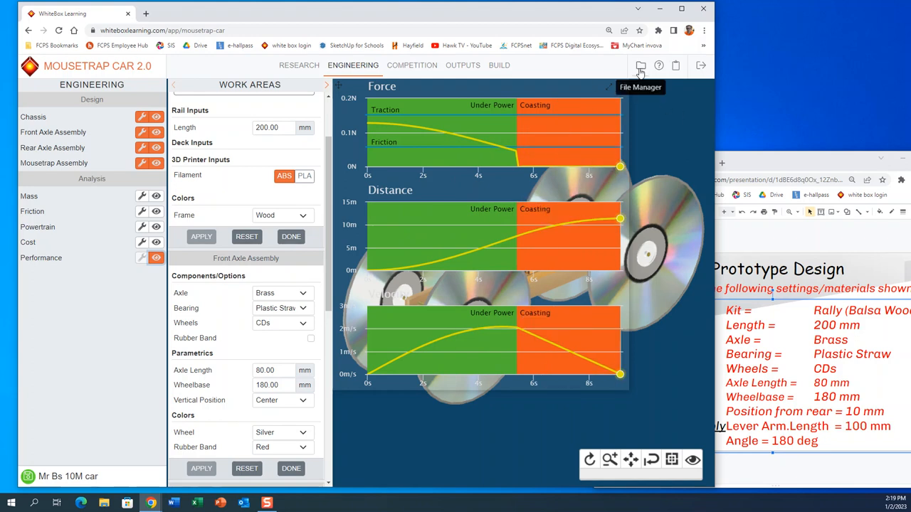
{"action": "left_click", "coordinate": [641, 65]}
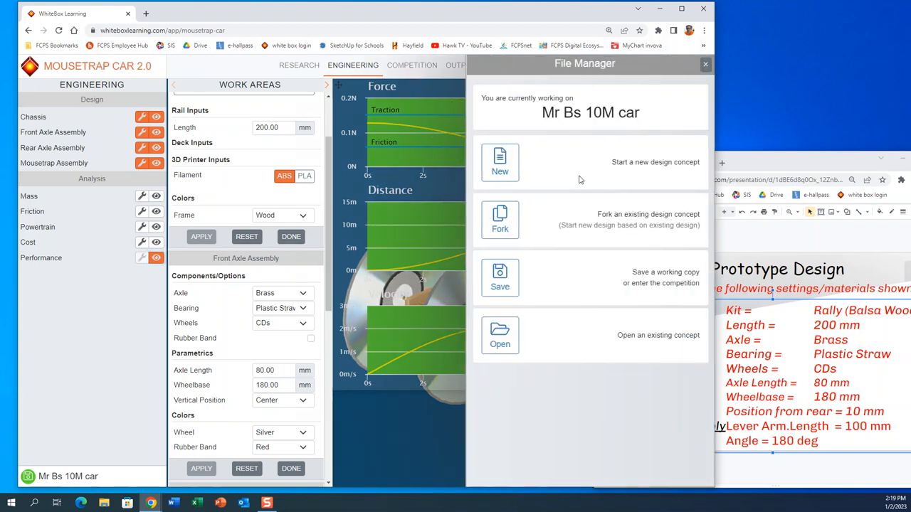
{"action": "left_click", "coordinate": [500, 278]}
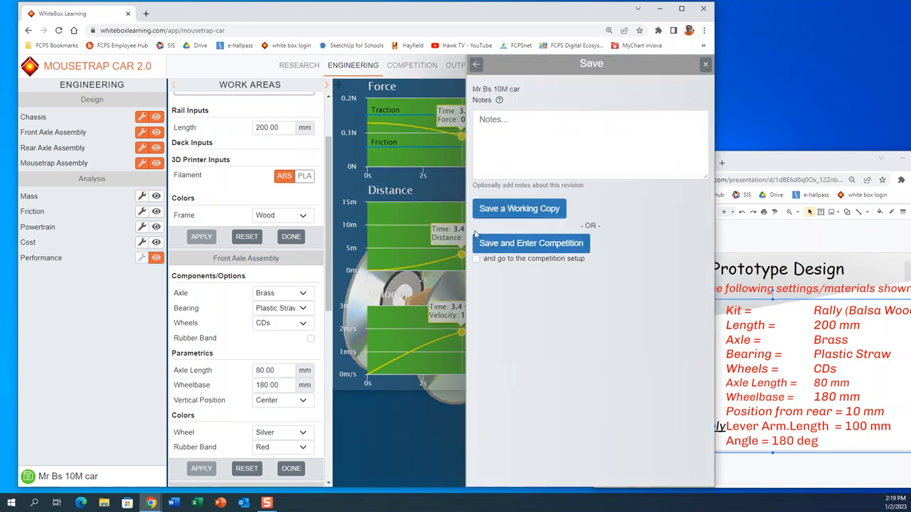
{"action": "left_click", "coordinate": [519, 208]}
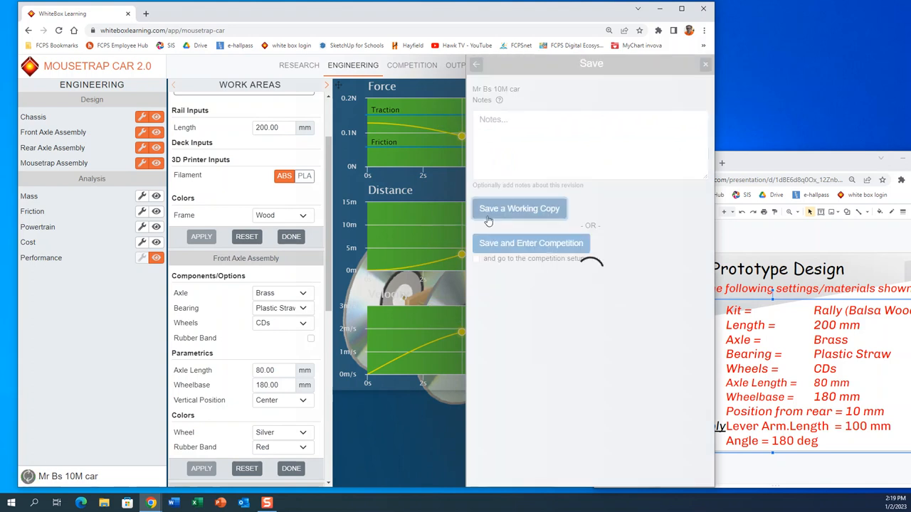